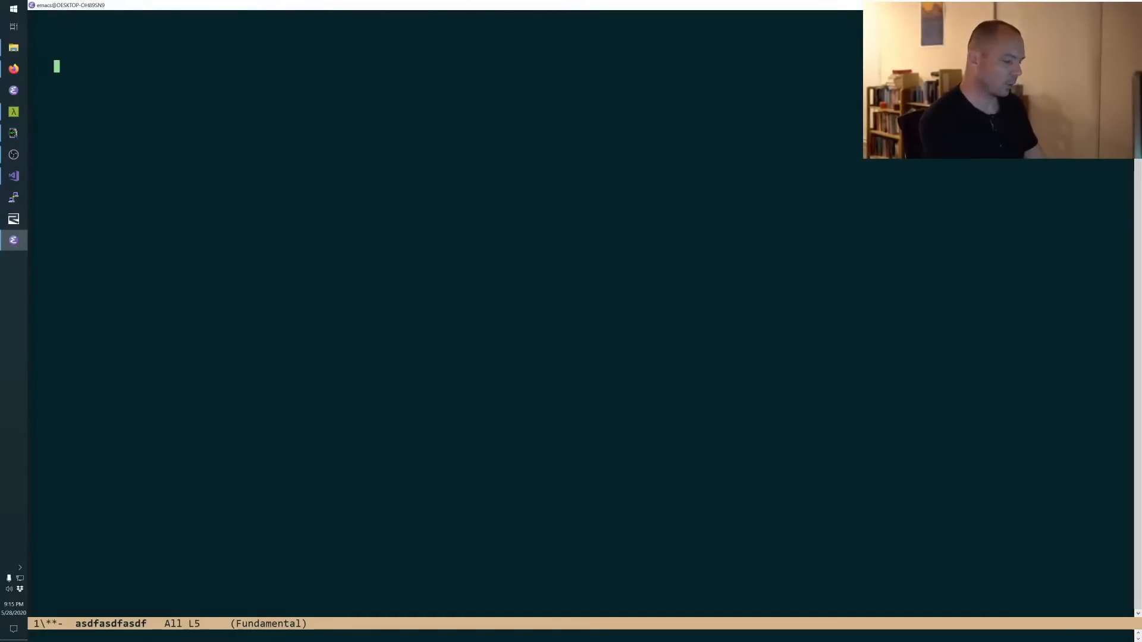
# Enter the vector product (a e1 + b e2 + c e3) (x e1 + y e2 + z e3) in the empty buffer.
pyautogui.write('(ai + bj + ck')
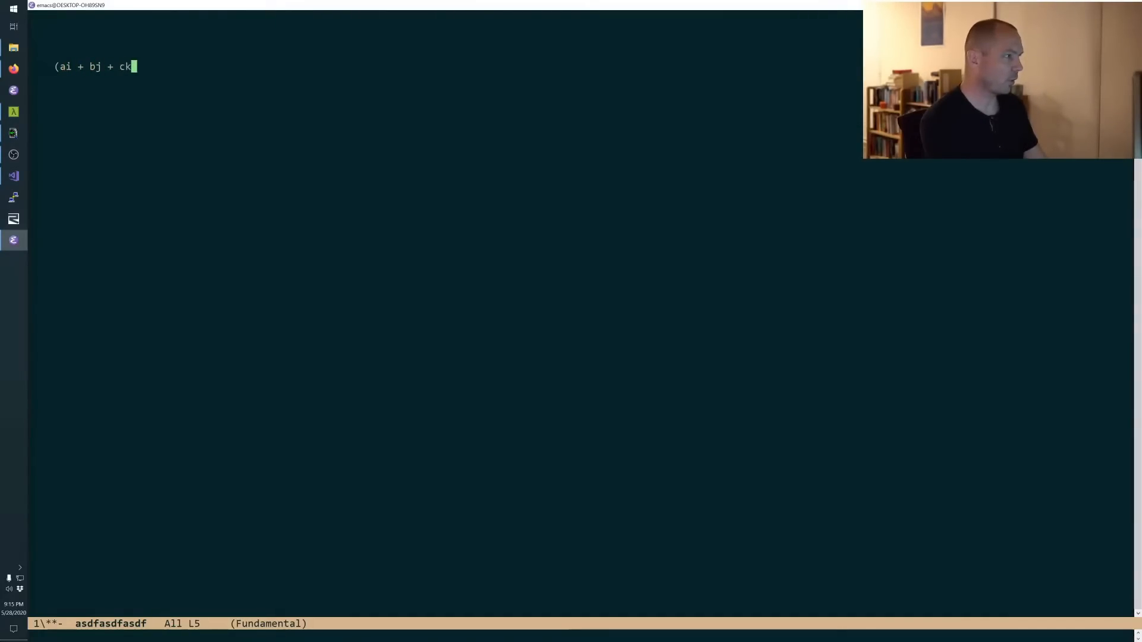
pyautogui.write(')')
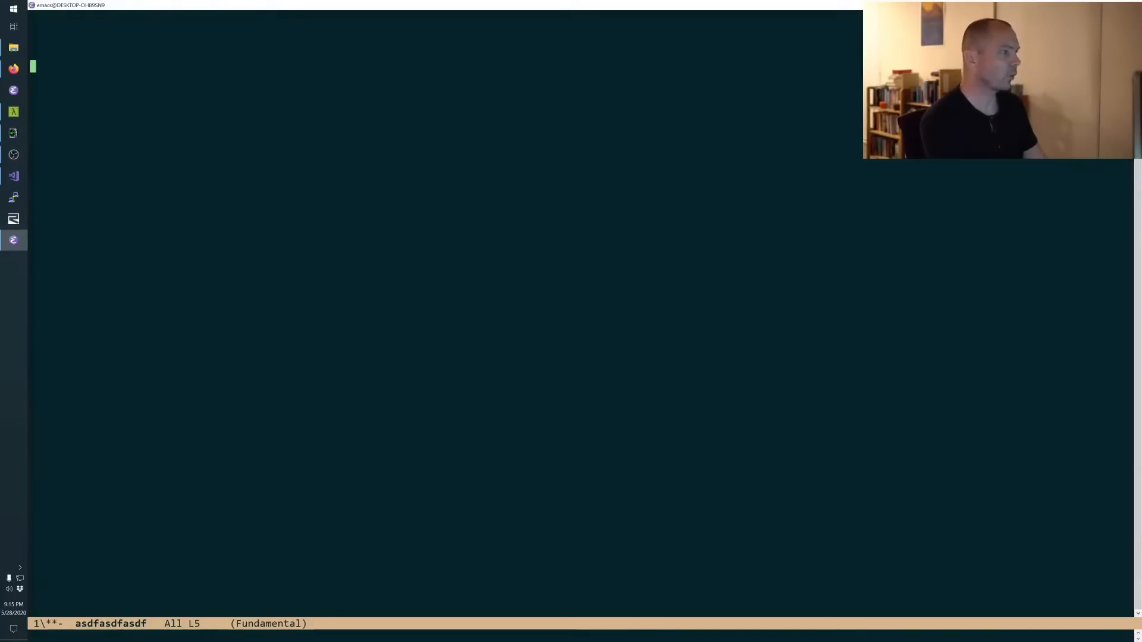
pyautogui.write('(a e')
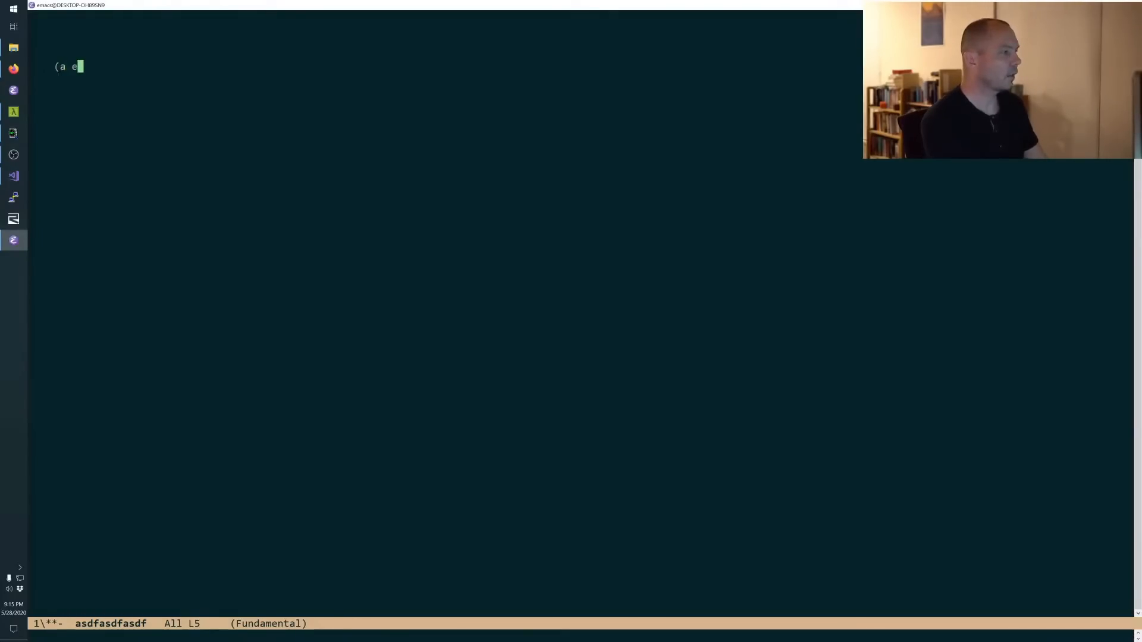
pyautogui.write('1 + b e2')
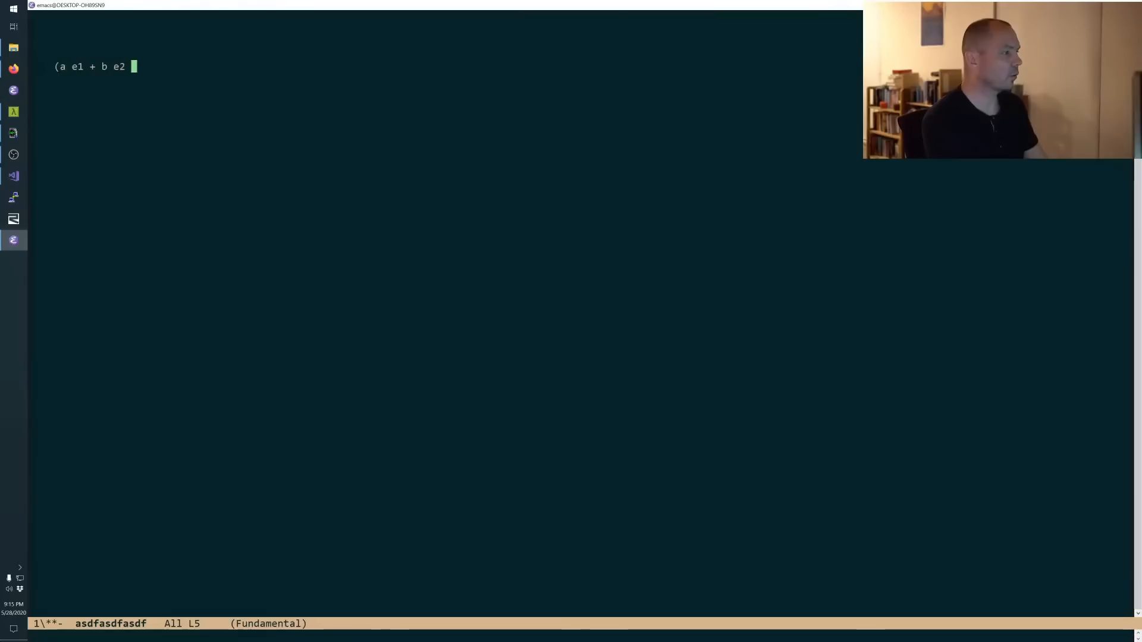
pyautogui.write('+ c e3)')
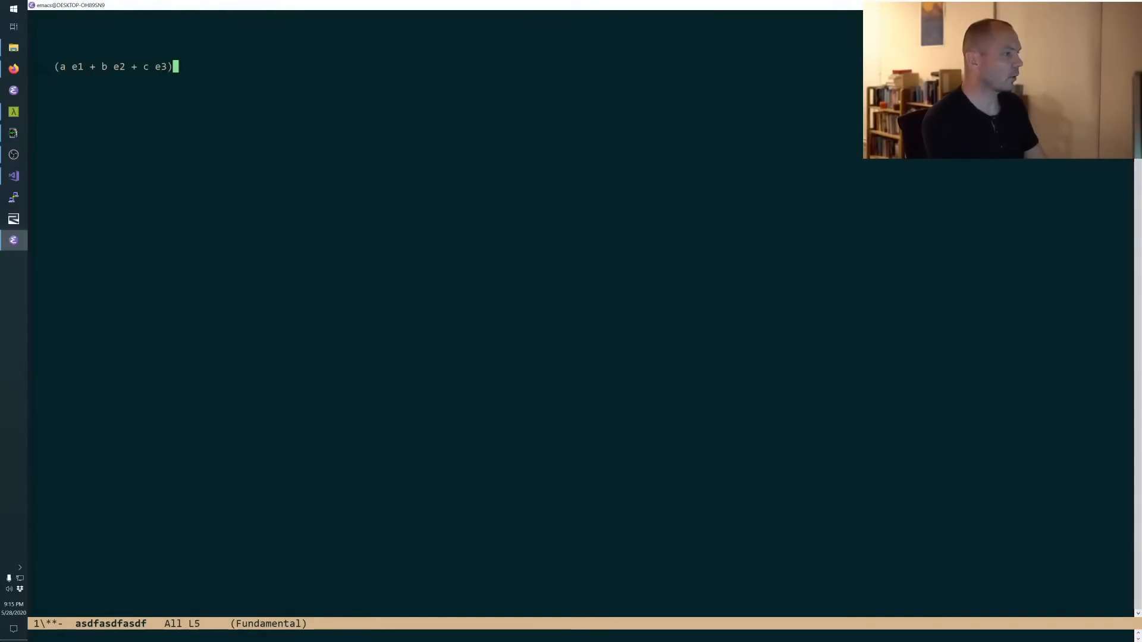
pyautogui.write('(x e1')
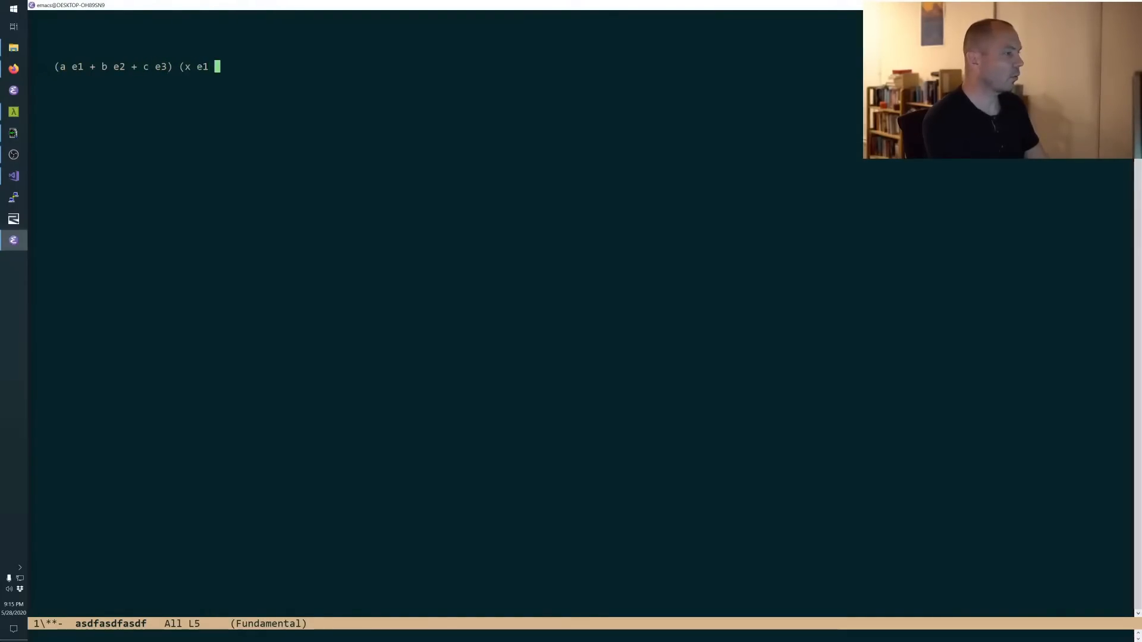
pyautogui.write('+ y e2 +')
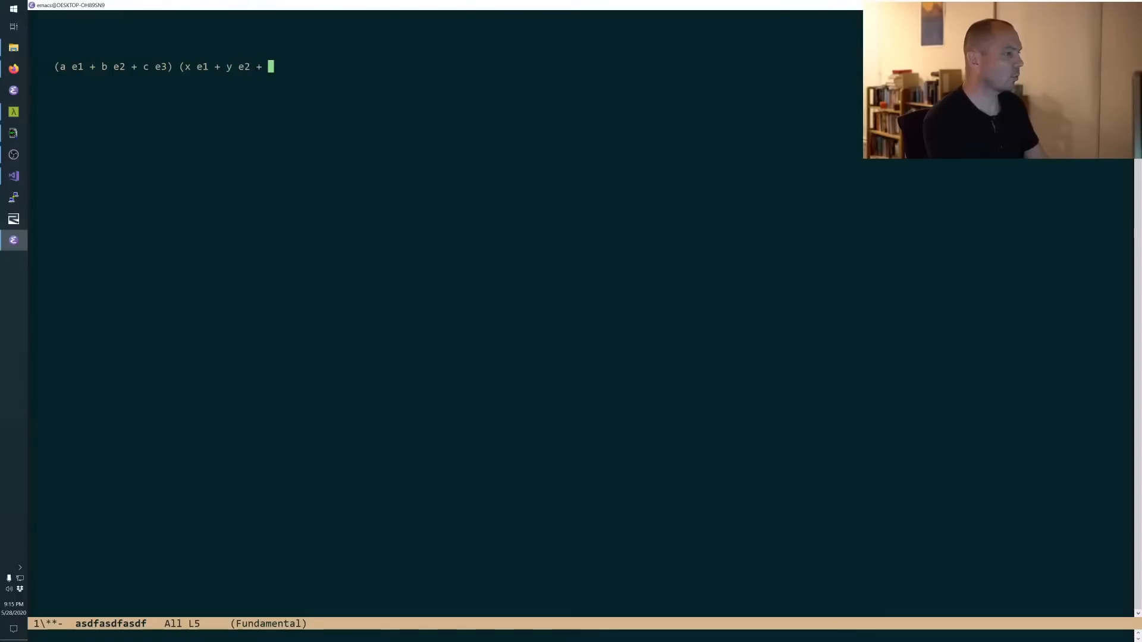
pyautogui.write('z e3)')
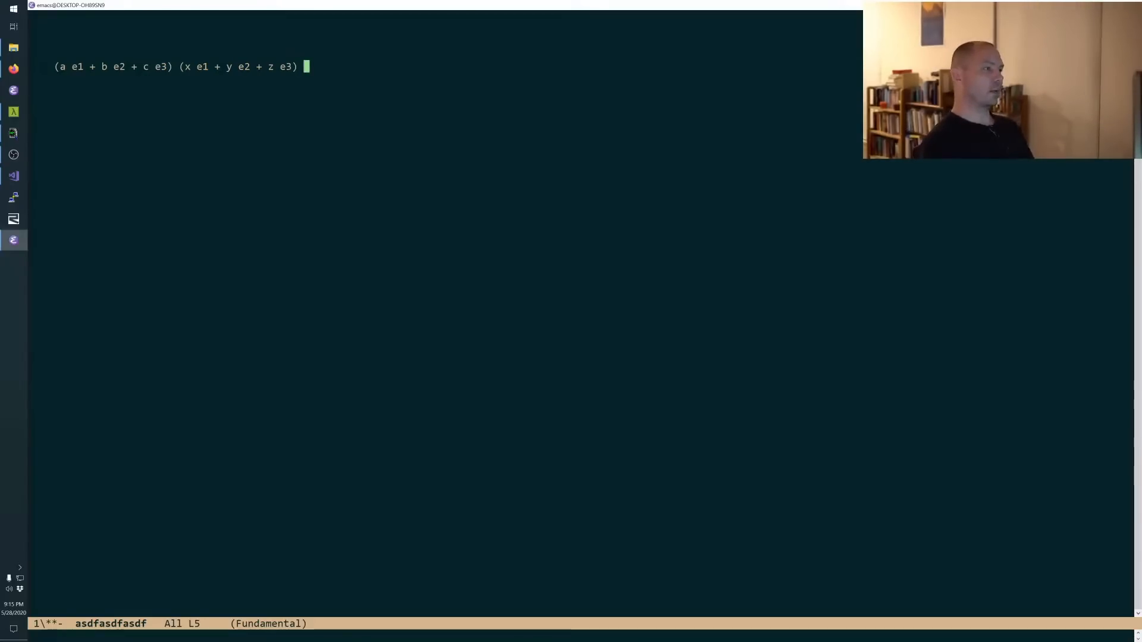
# Begin the expansion with '= (ax + by + cz', erasing a mistyped e1 factor.
pyautogui.write('=')
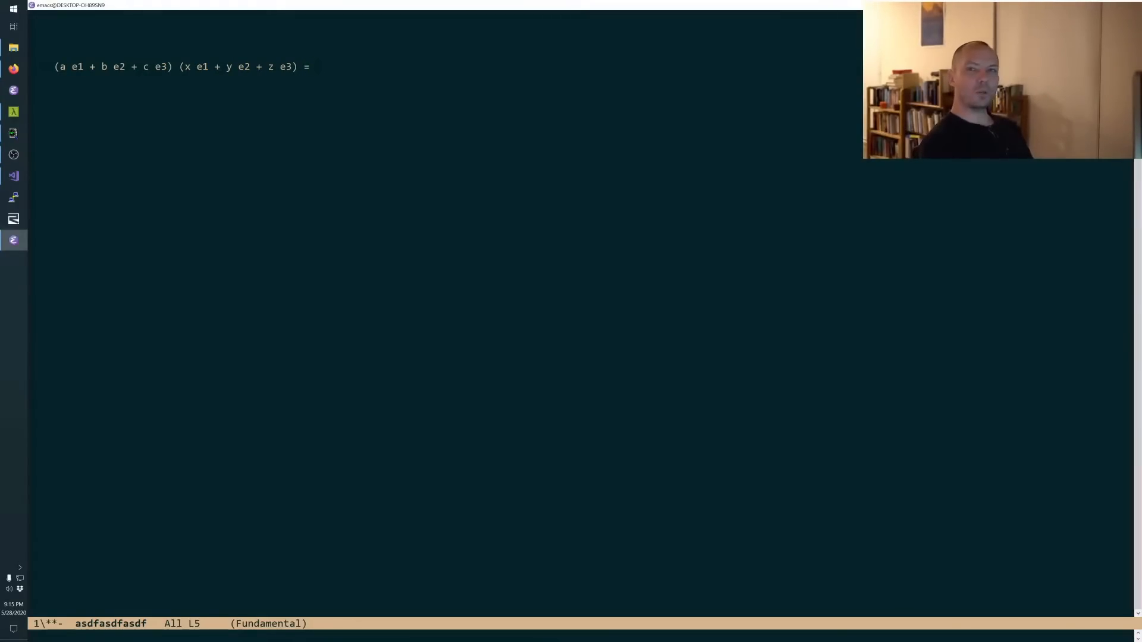
pyautogui.write('(')
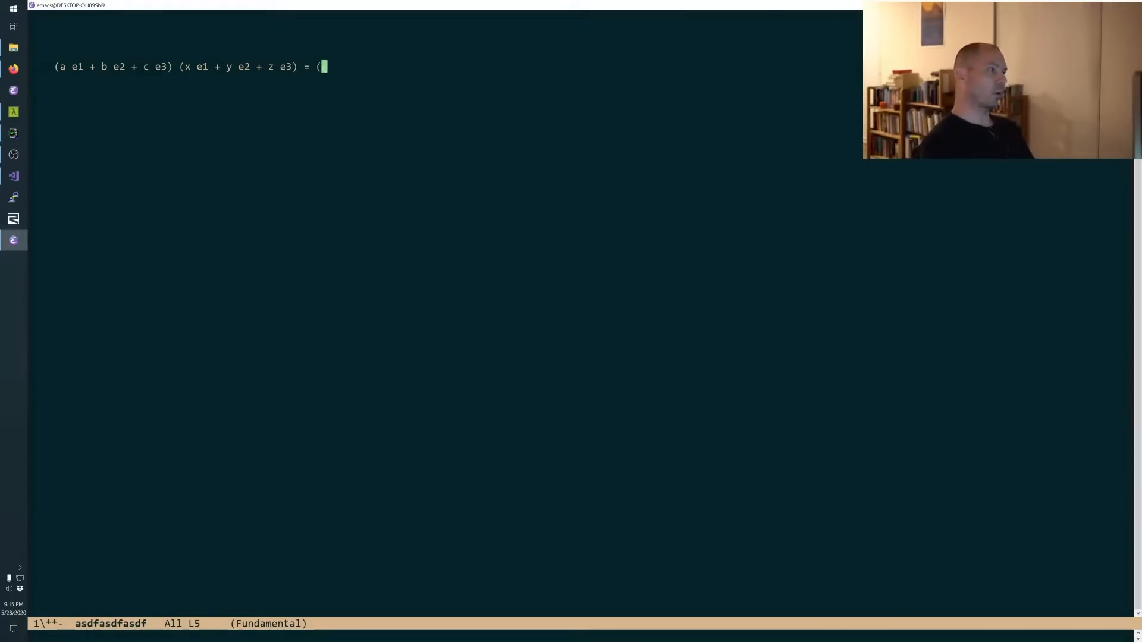
pyautogui.write('ax e1*')
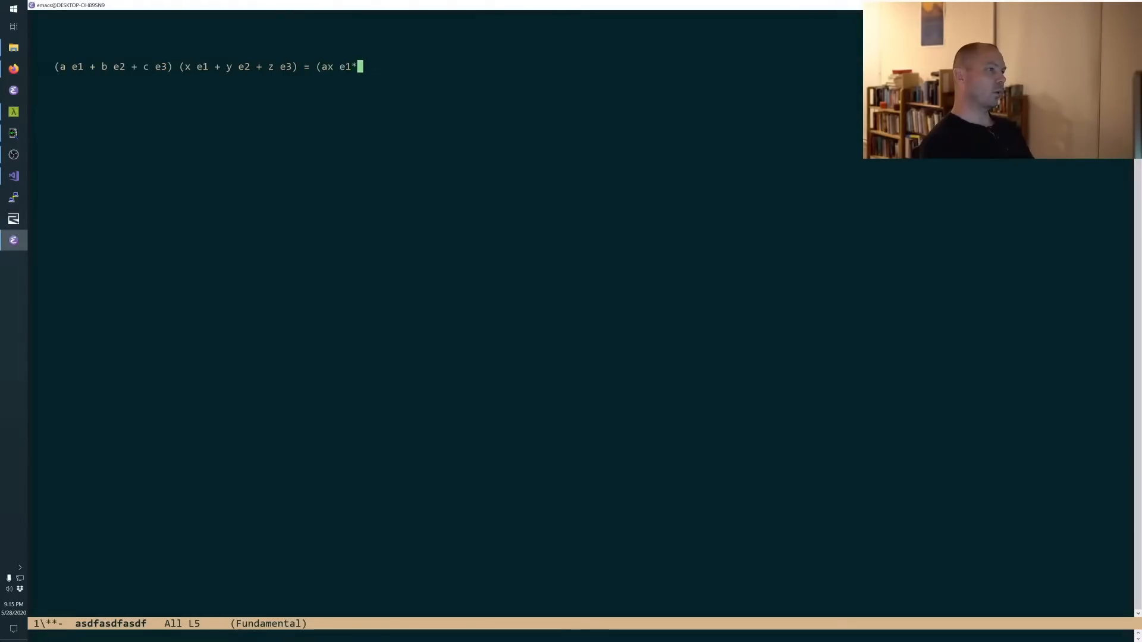
pyautogui.write('e1')
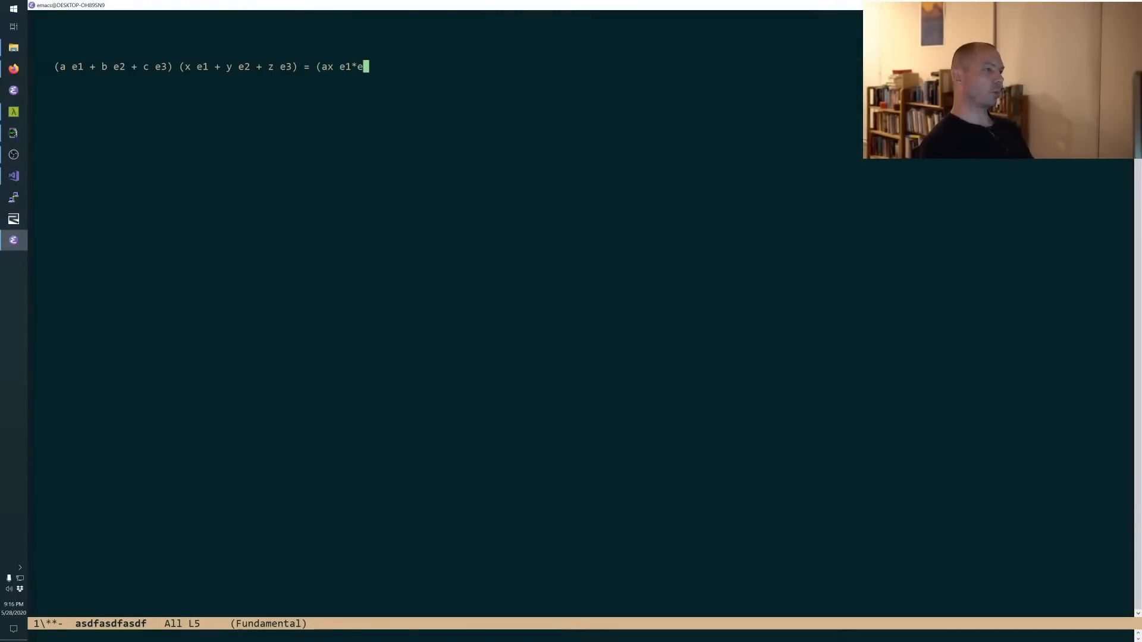
pyautogui.press('BackSpace')
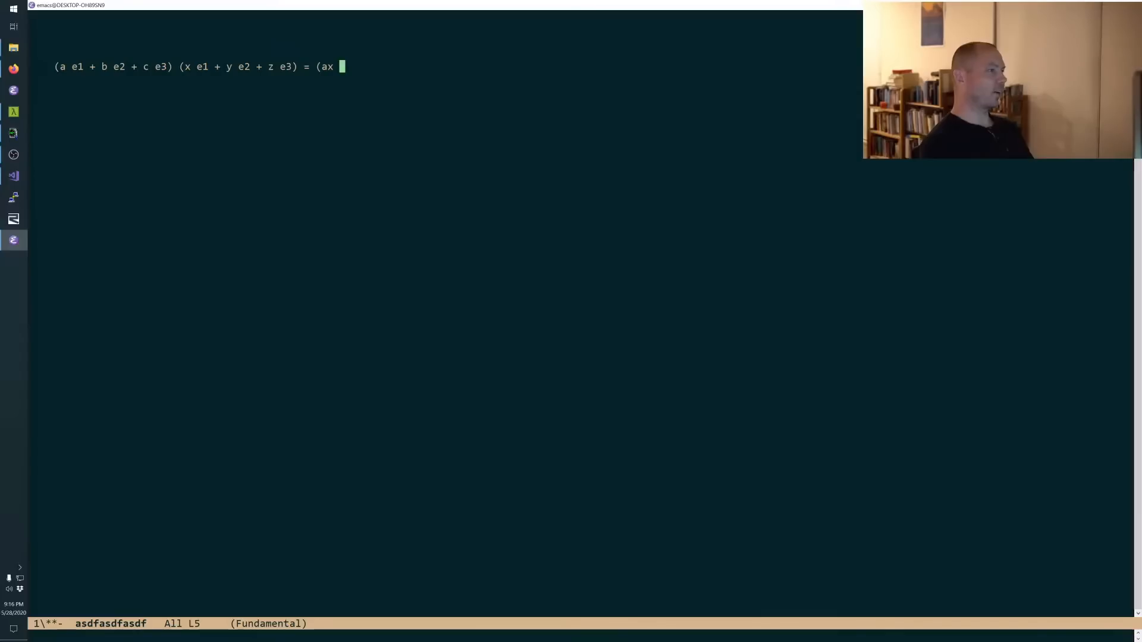
pyautogui.write('+')
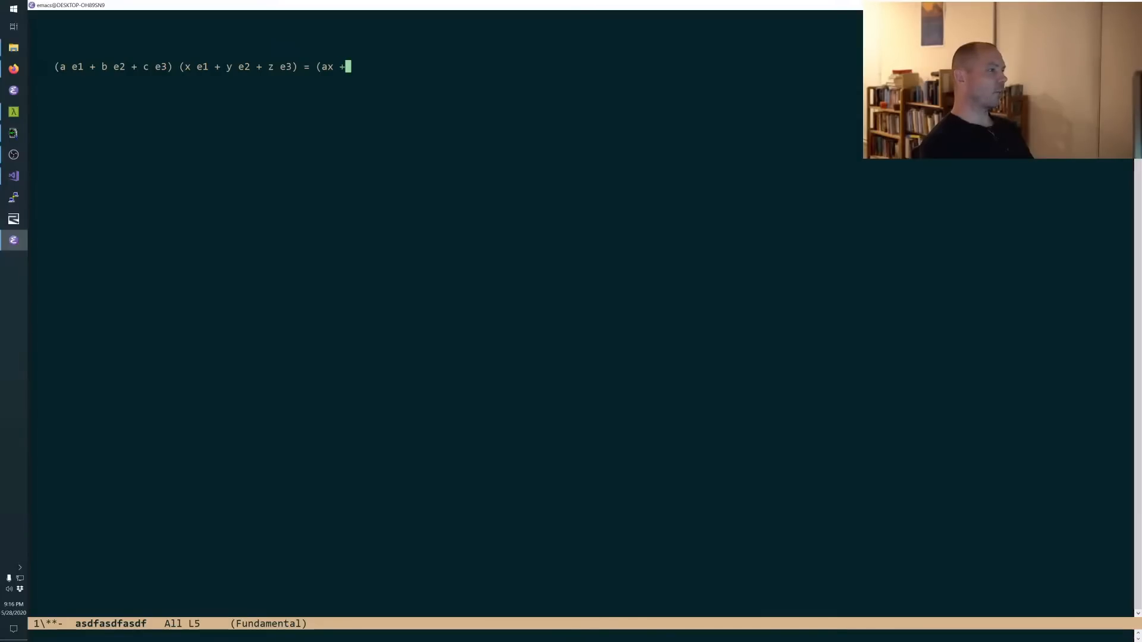
pyautogui.write('by + cz')
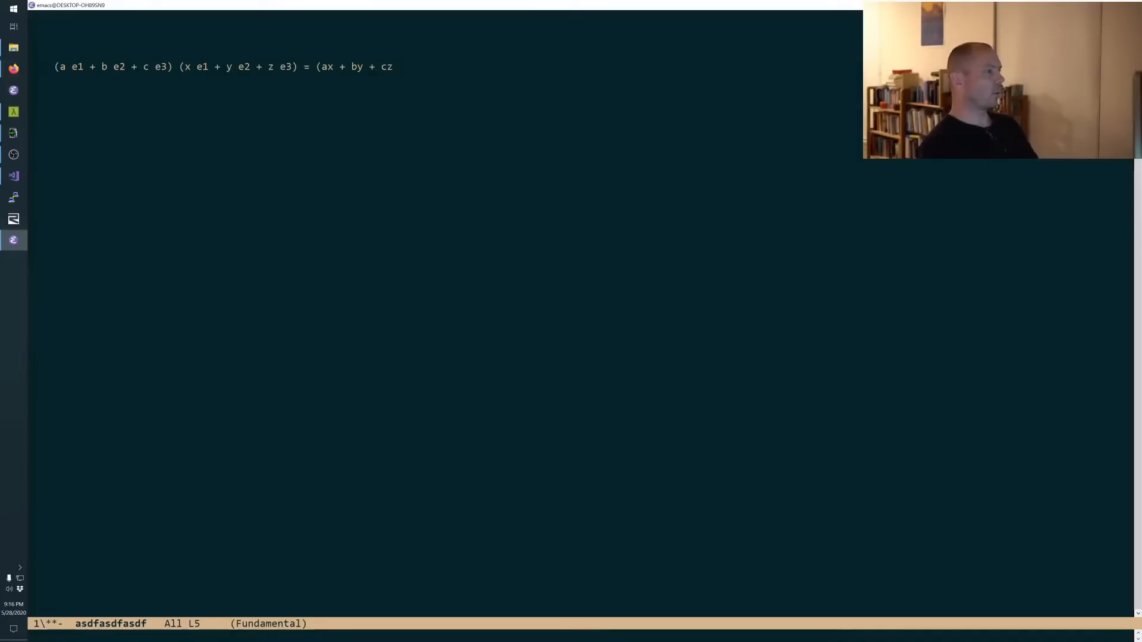
# Add the basis-pair terms ay e1e2, az e1e3, bx e2e1, bz e2e3, cx e3e1, cy e3e2.
pyautogui.write('ay e1e2 + a')
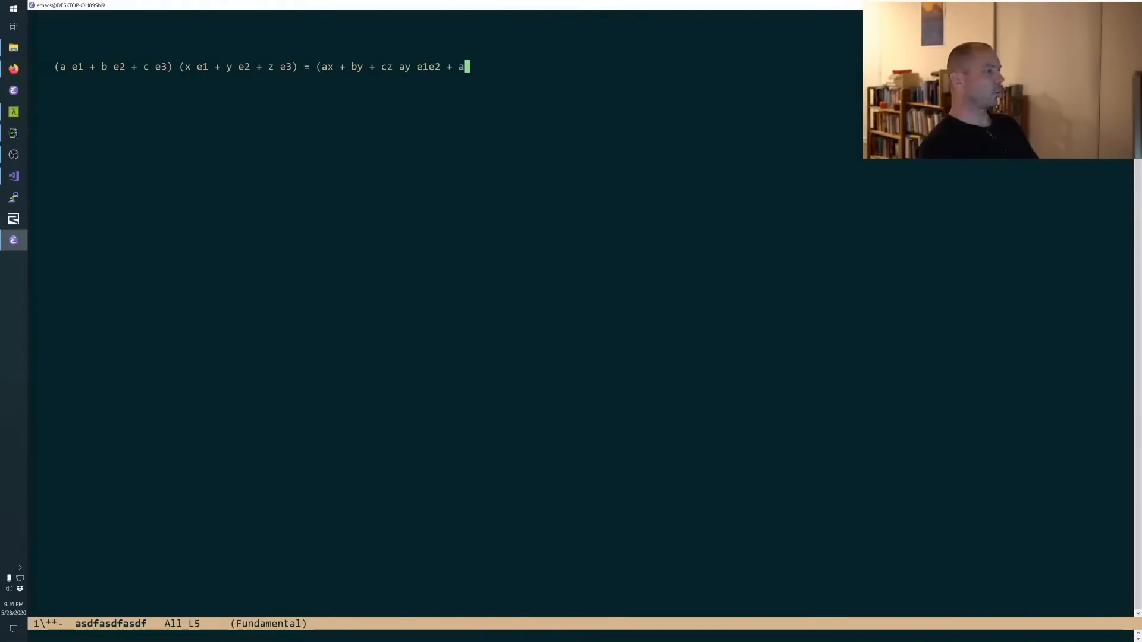
pyautogui.write('z e')
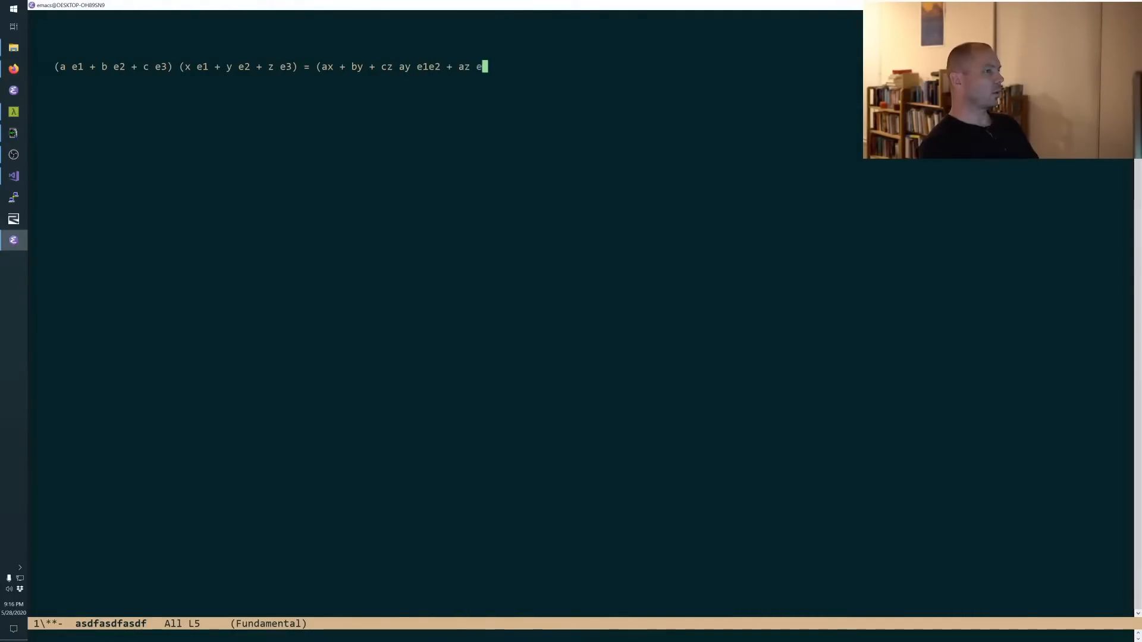
pyautogui.write('1e3 +')
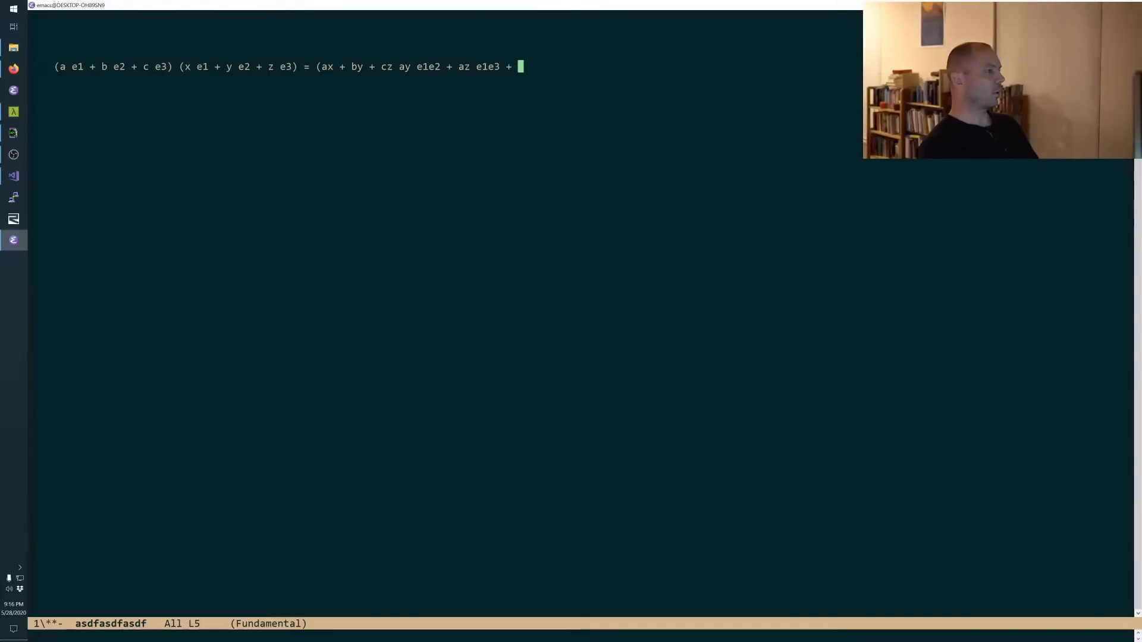
pyautogui.write('bz')
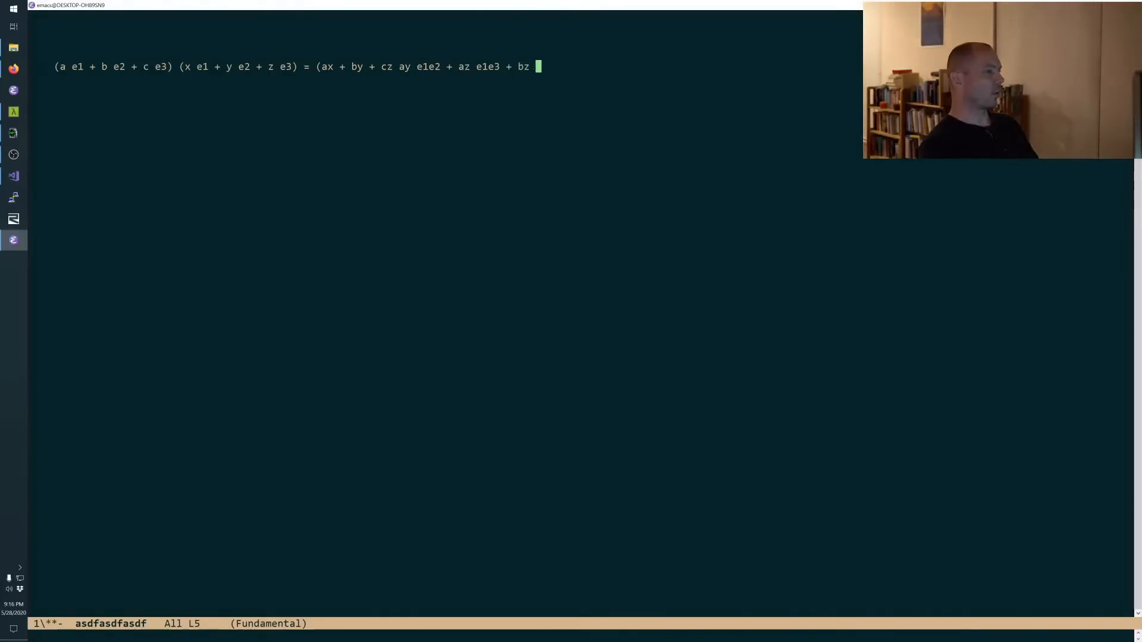
pyautogui.write('e2e1')
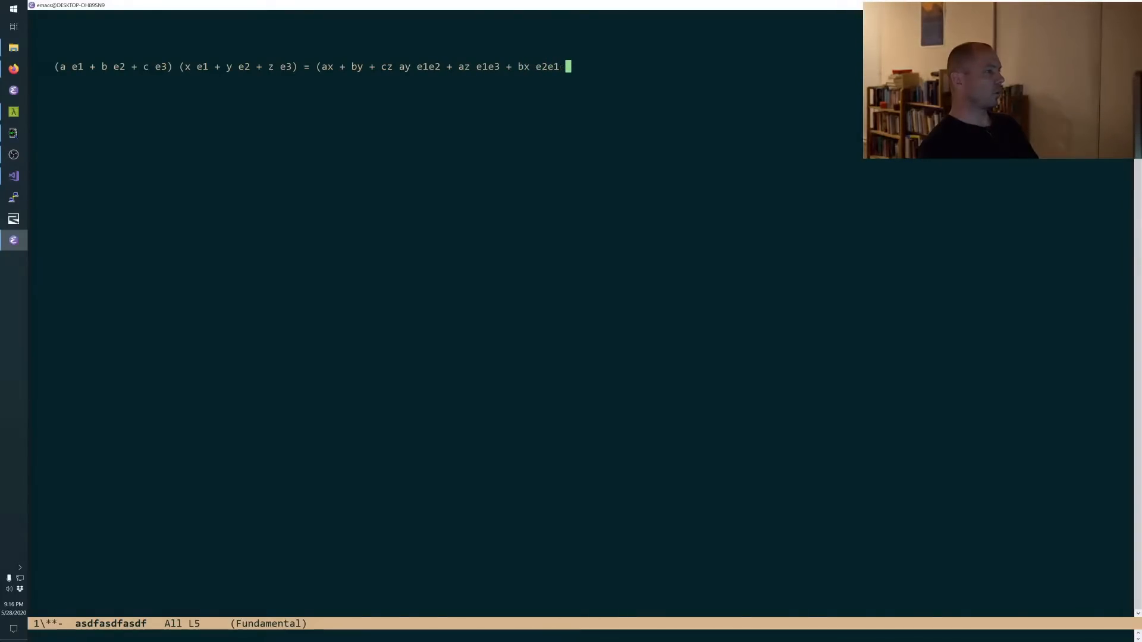
pyautogui.write('+ bz e2e3 +')
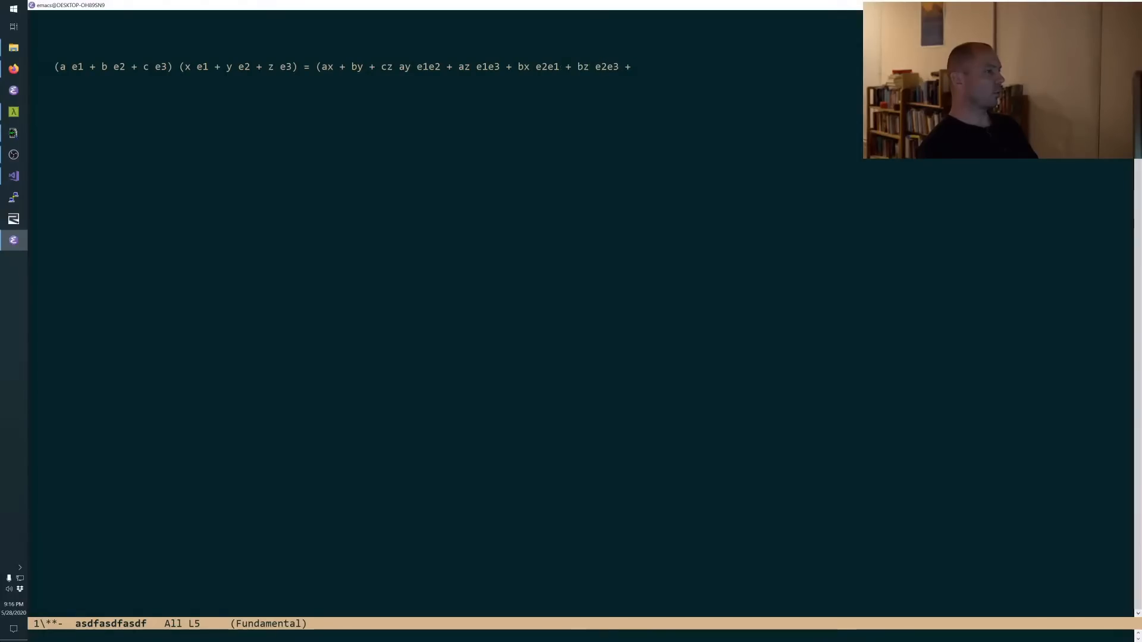
pyautogui.write('cx')
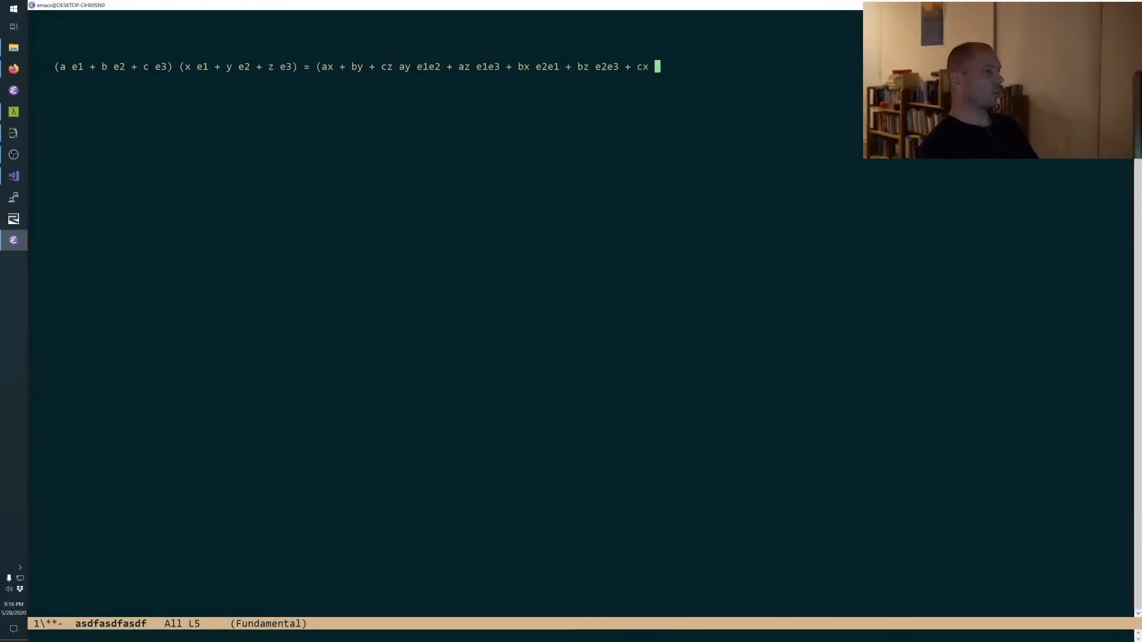
pyautogui.write('e3e1 +')
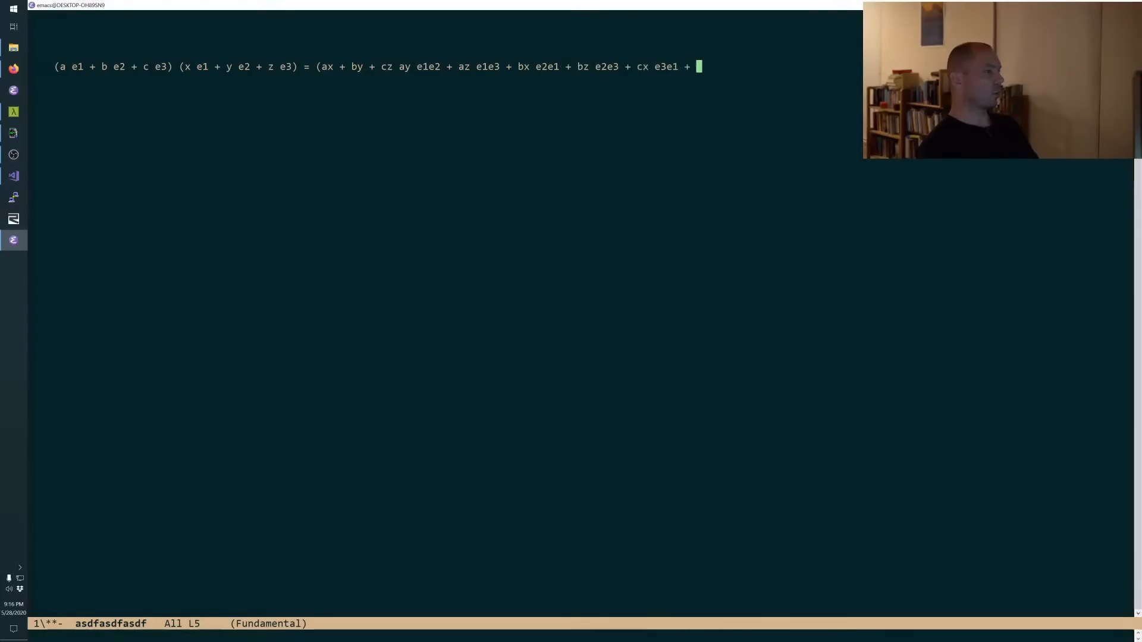
pyautogui.write('cy e3e2)')
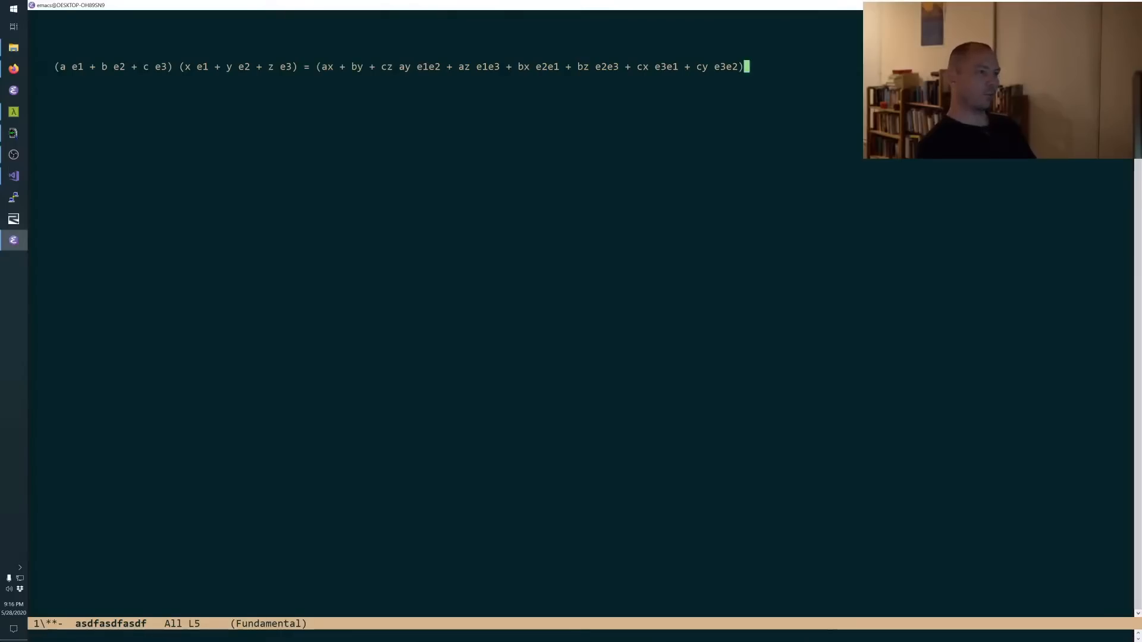
pyautogui.moveTo(444, 56)
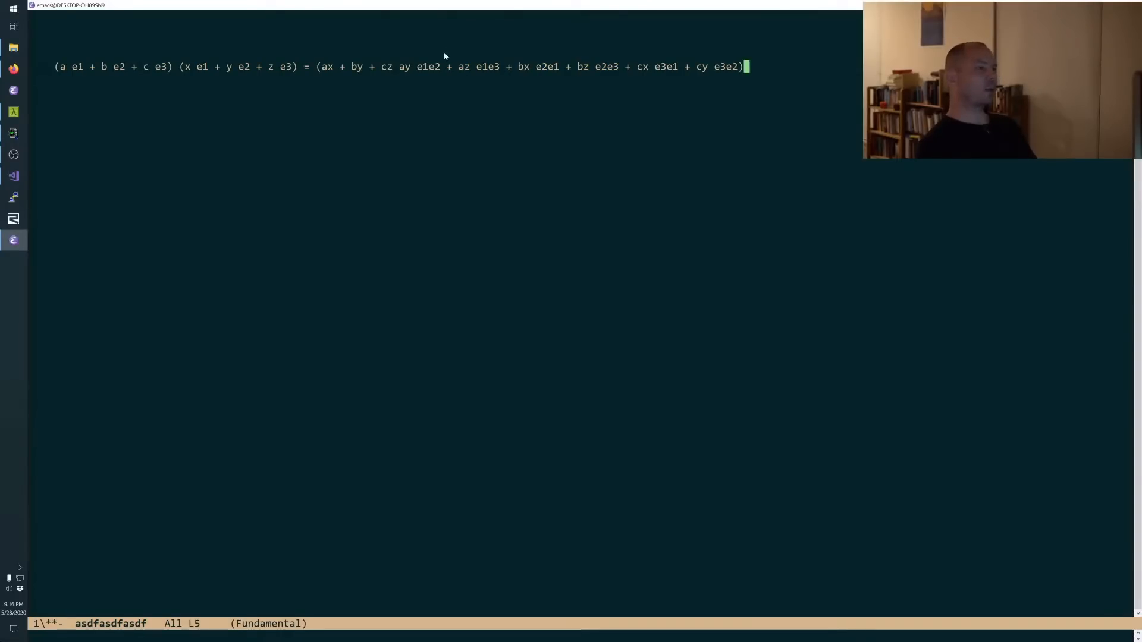
pyautogui.moveTo(467, 61)
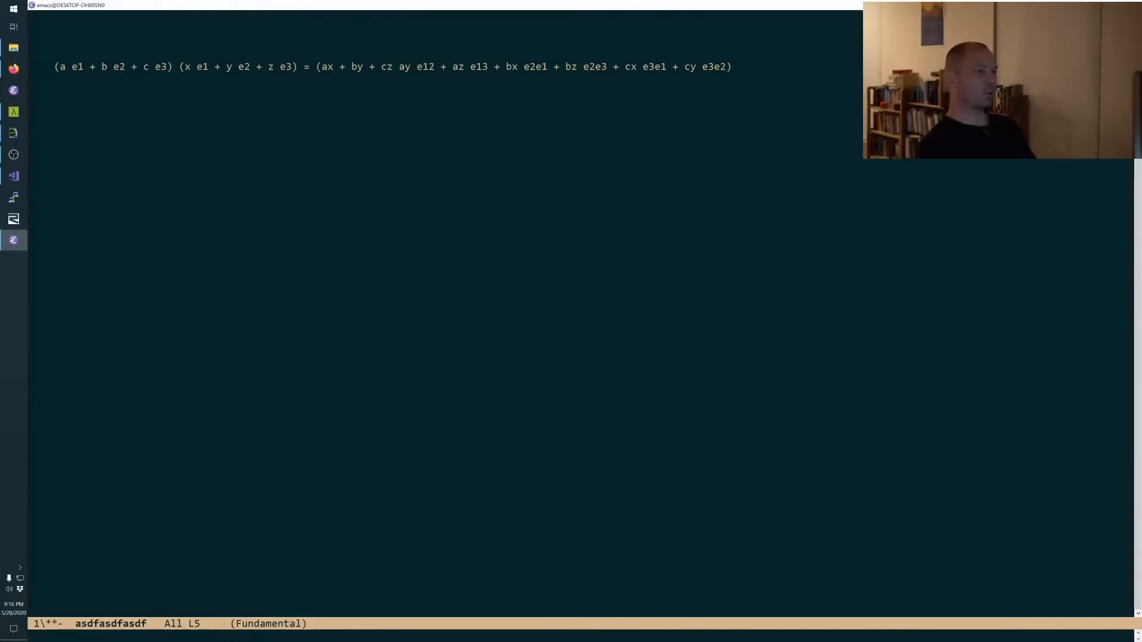
# Negate the reversed basis products as - bx e12, - cx e13 and - cy e23.
pyautogui.click(519, 66)
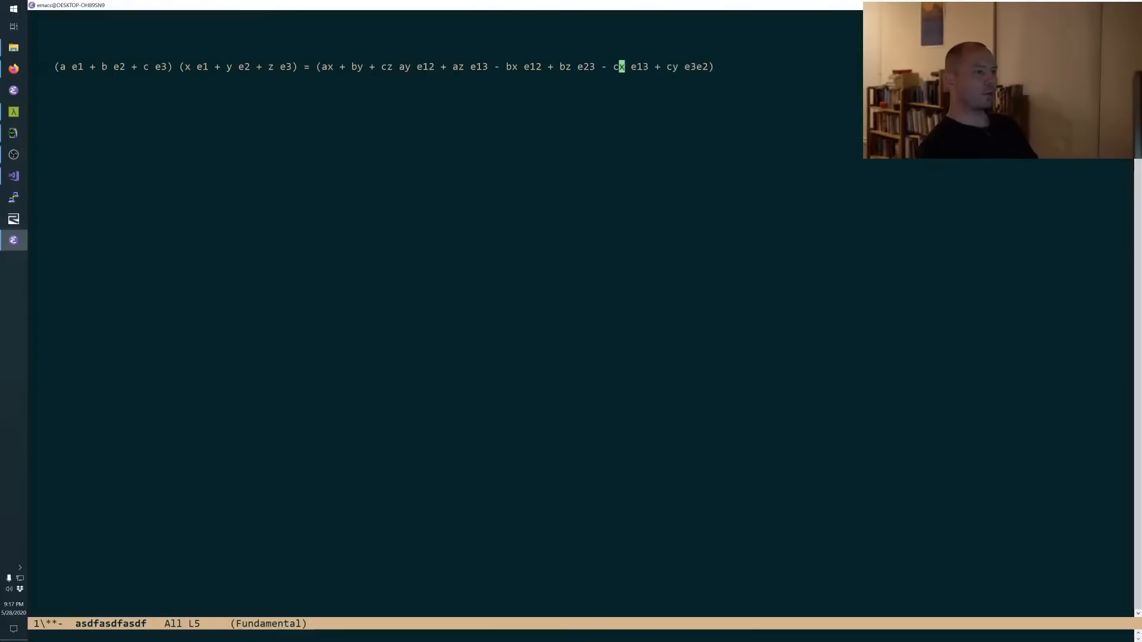
pyautogui.write('-')
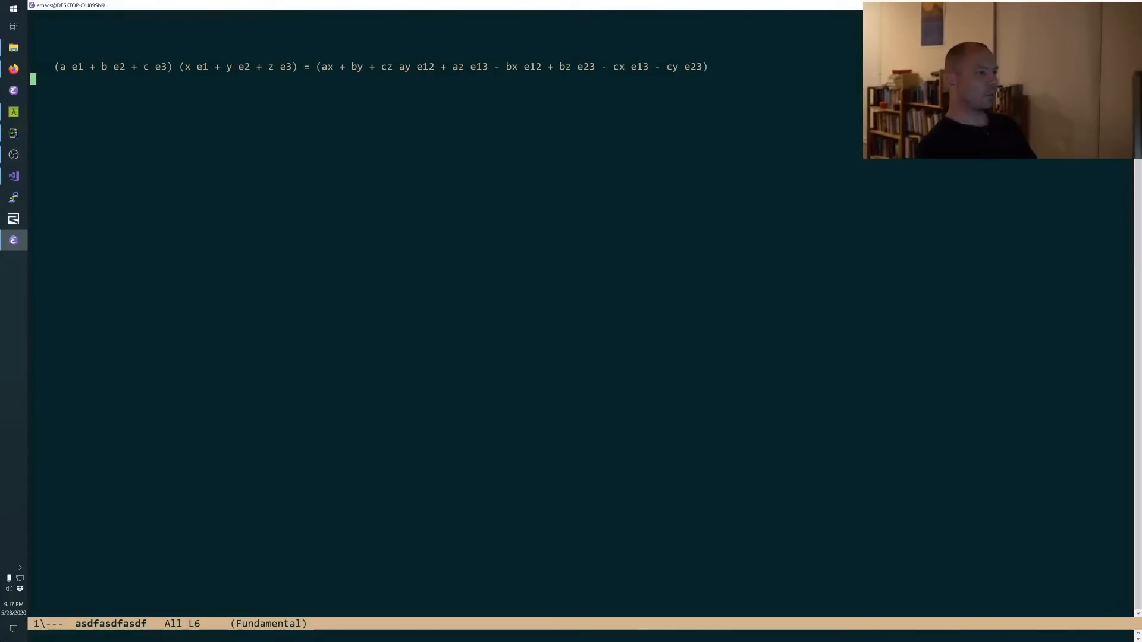
pyautogui.moveTo(398, 83)
pyautogui.write('=')
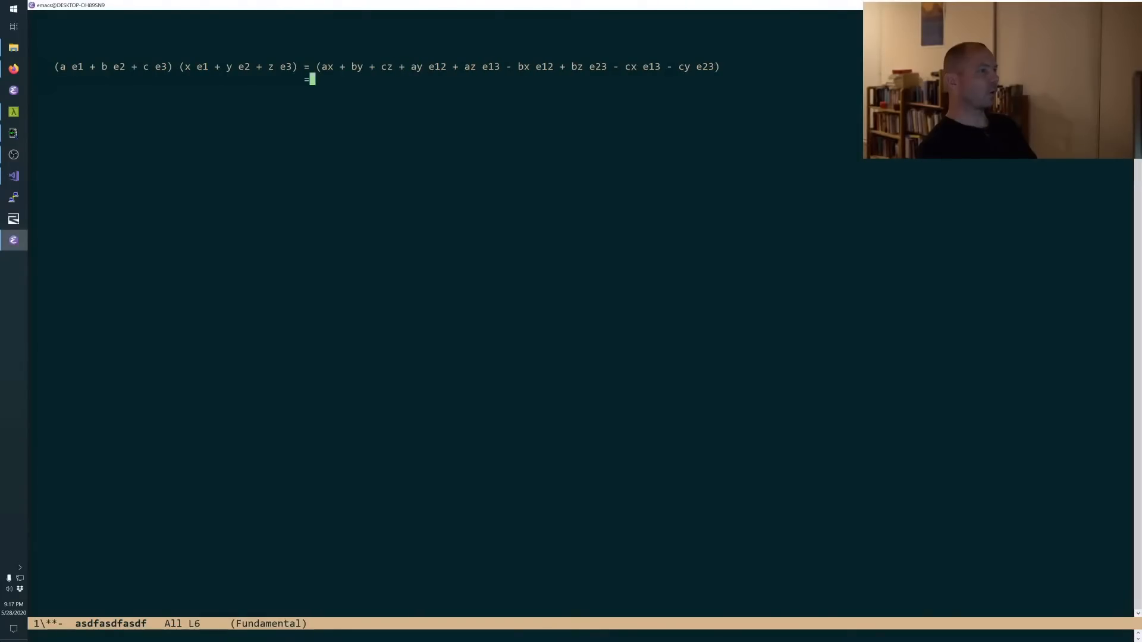
# Write '(ax + by + cz) + (ay - bx) e12 + (az - cx)' on the second line.
pyautogui.write('(ax + by + cz) +')
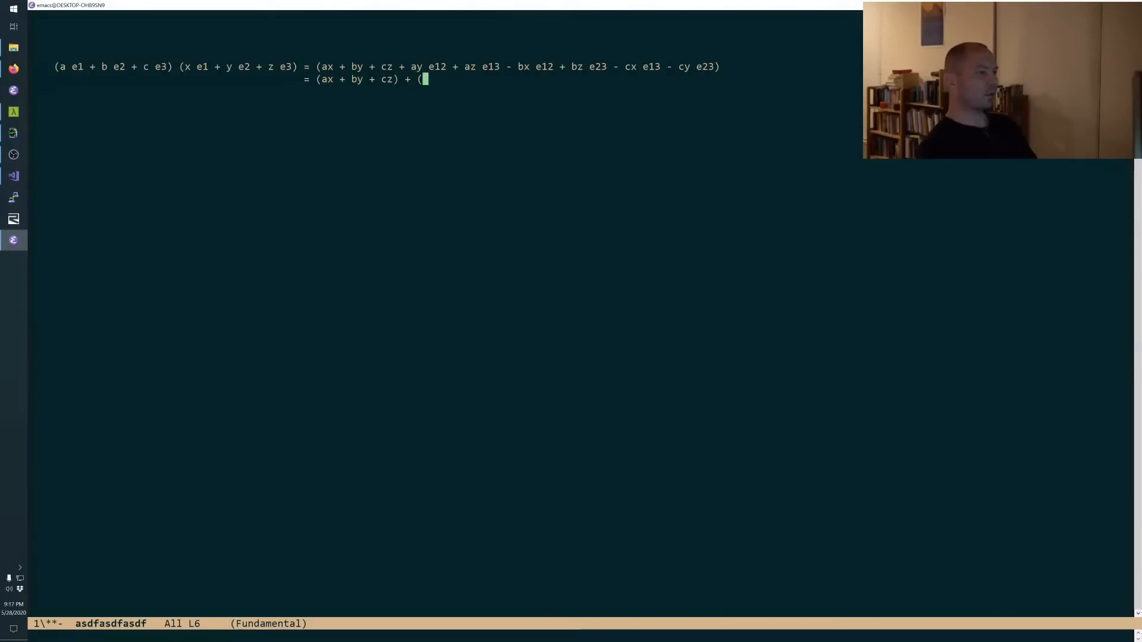
pyautogui.write('(ay +')
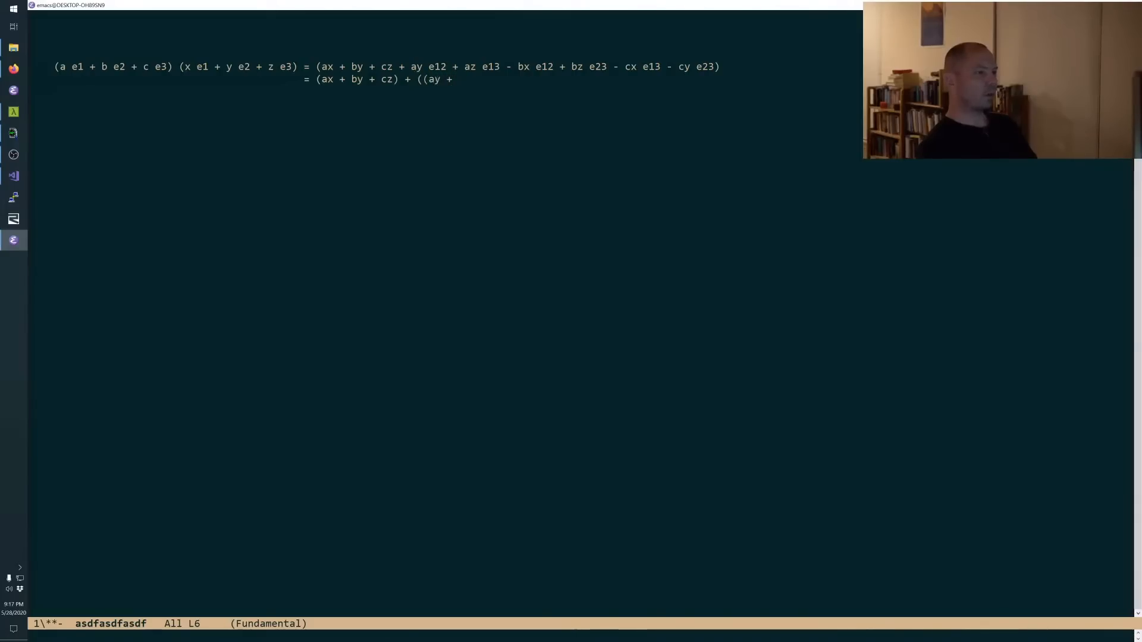
pyautogui.write('- bx) e1')
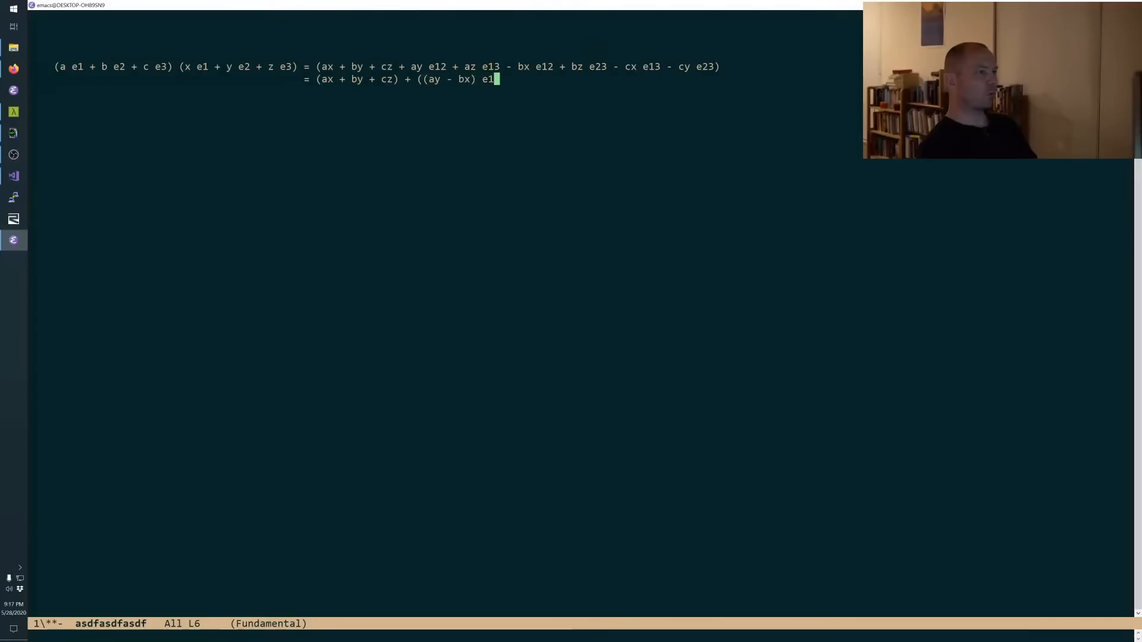
pyautogui.write('2 + (')
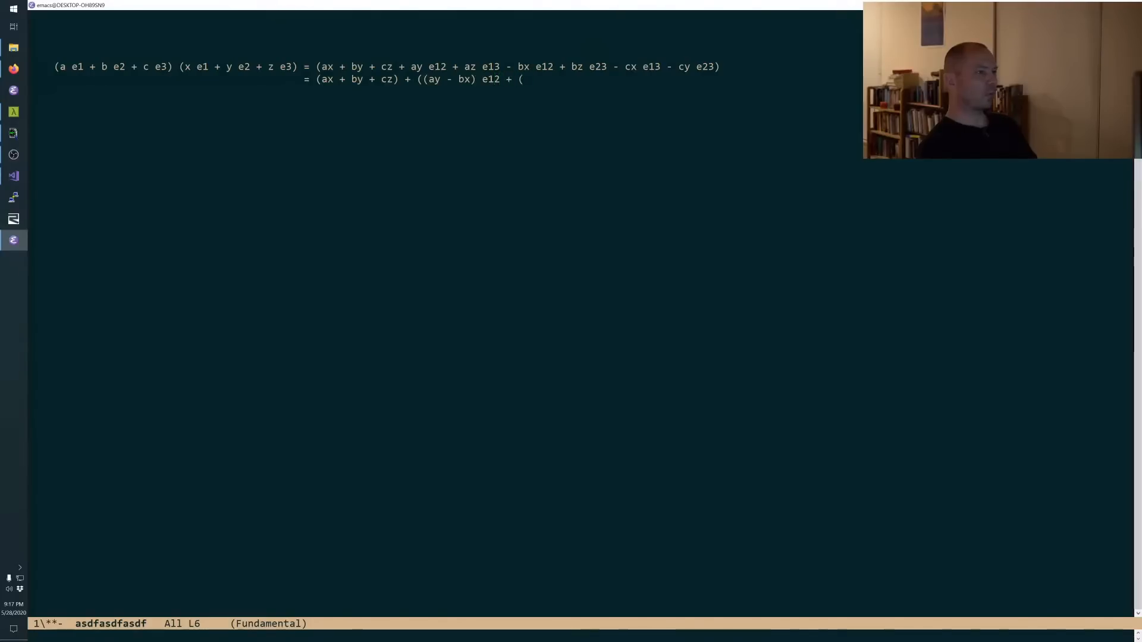
pyautogui.write('az')
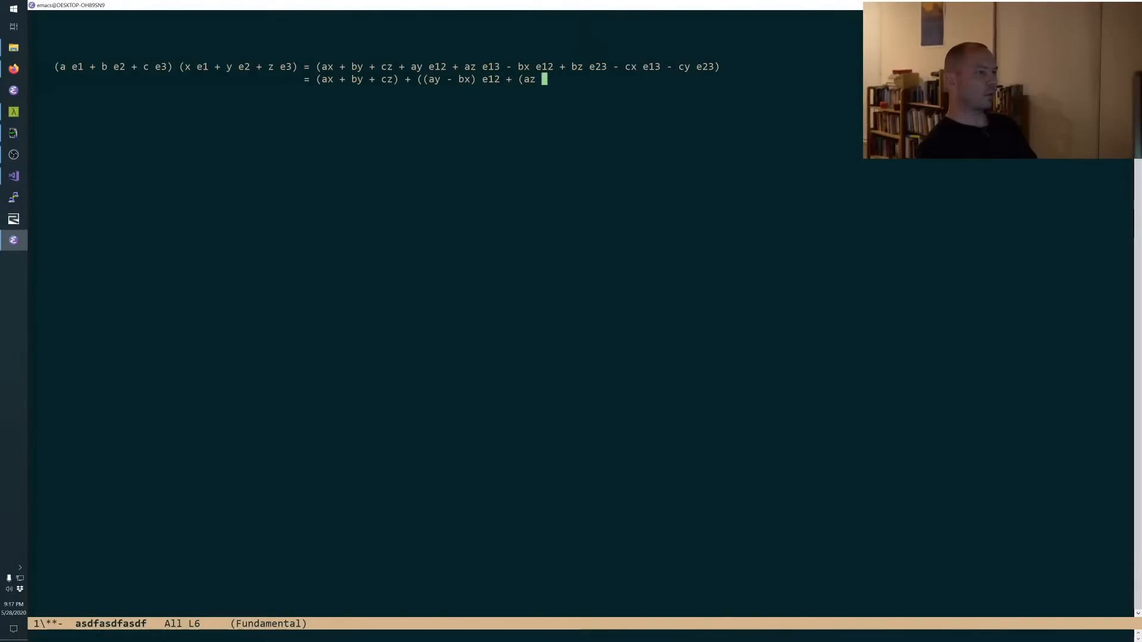
pyautogui.write('- cx)')
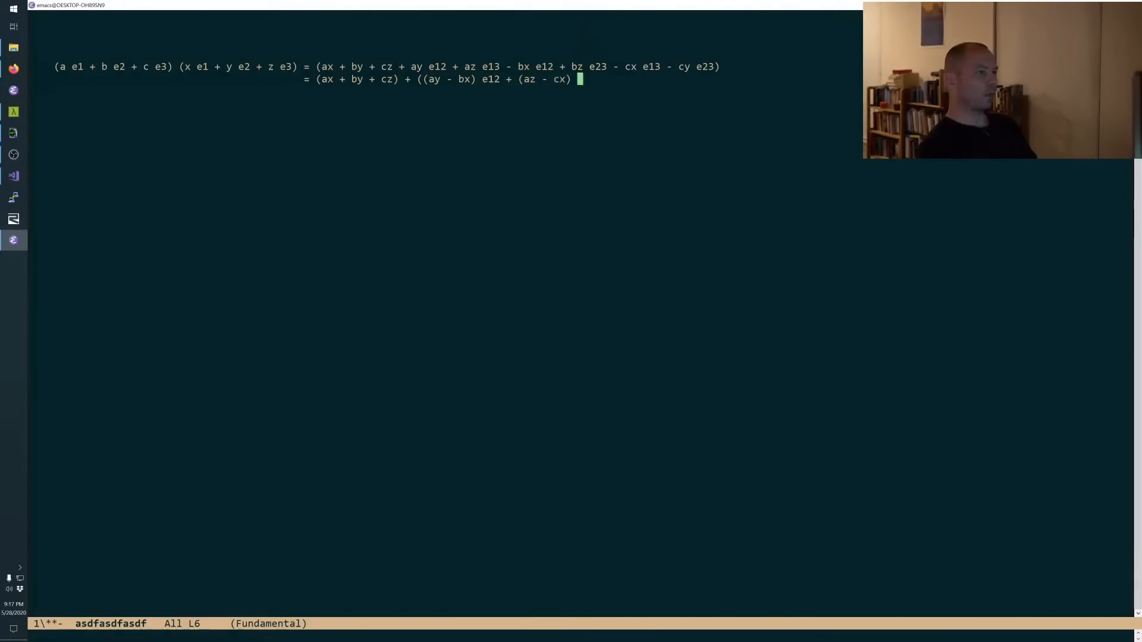
# Finish with 'e13 + (bz - cy) e23' and select the bivector part.
pyautogui.write('e13 +')
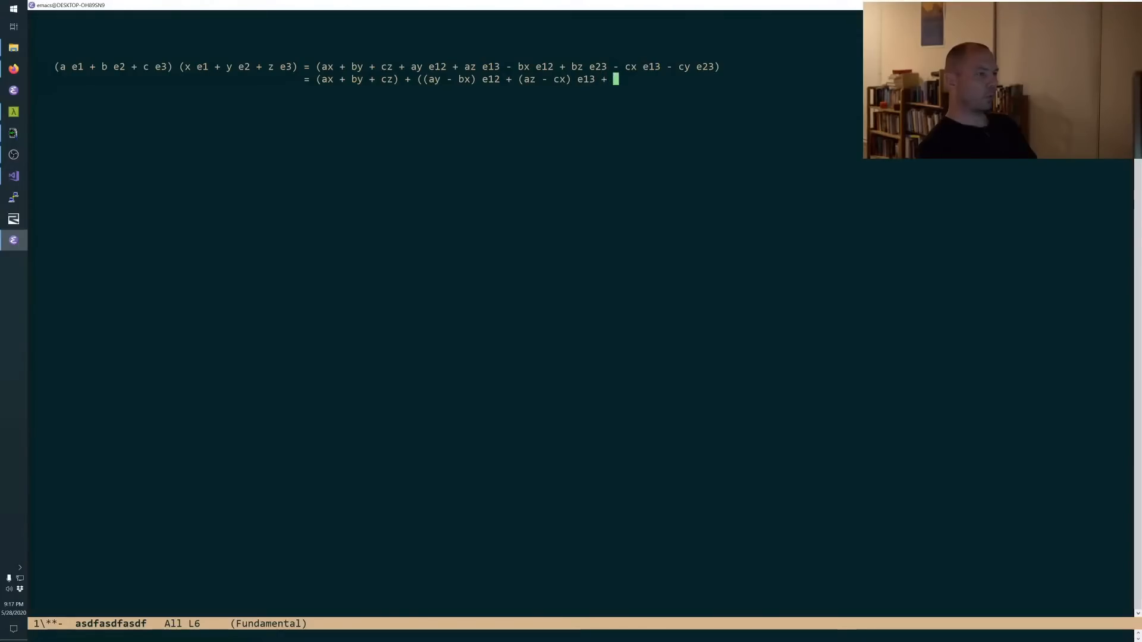
pyautogui.write('(b')
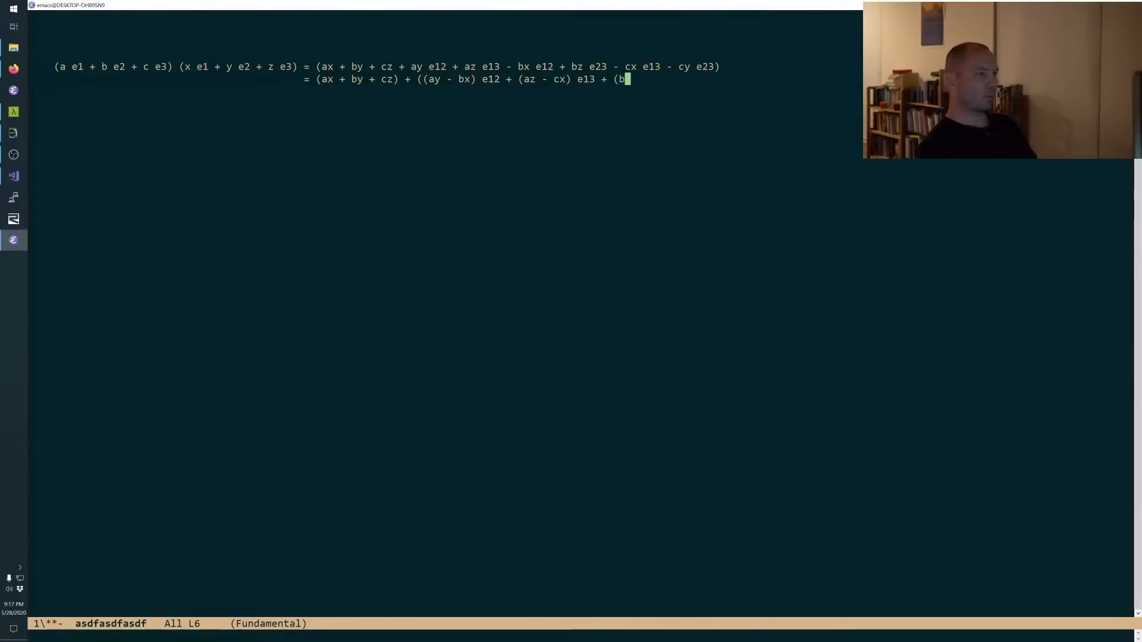
pyautogui.write('z - cy) e2')
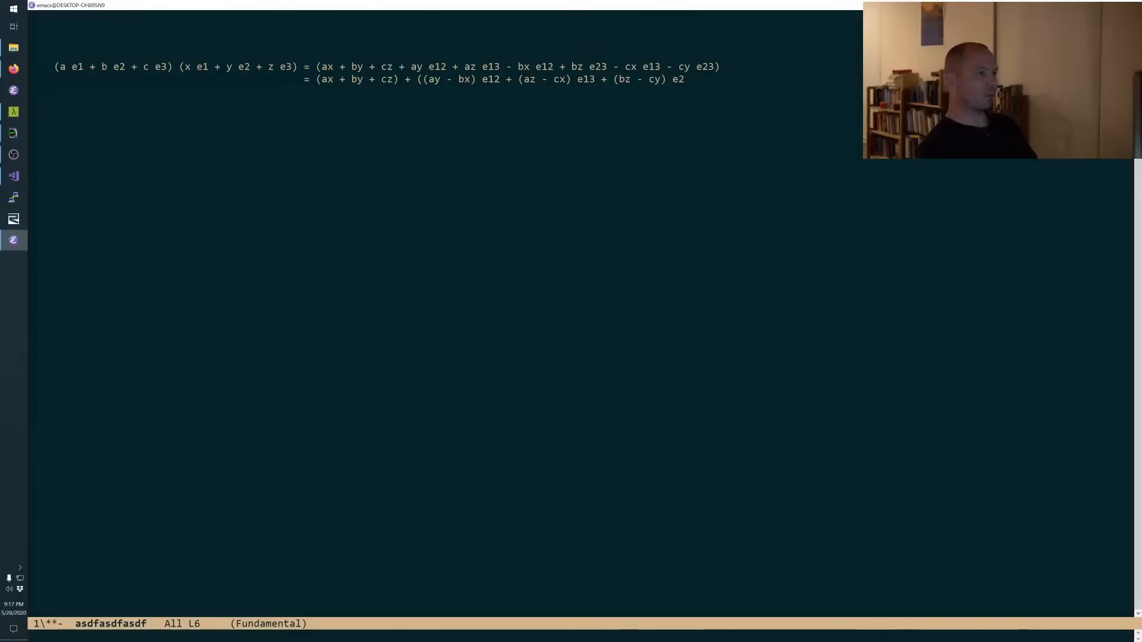
pyautogui.write('3)')
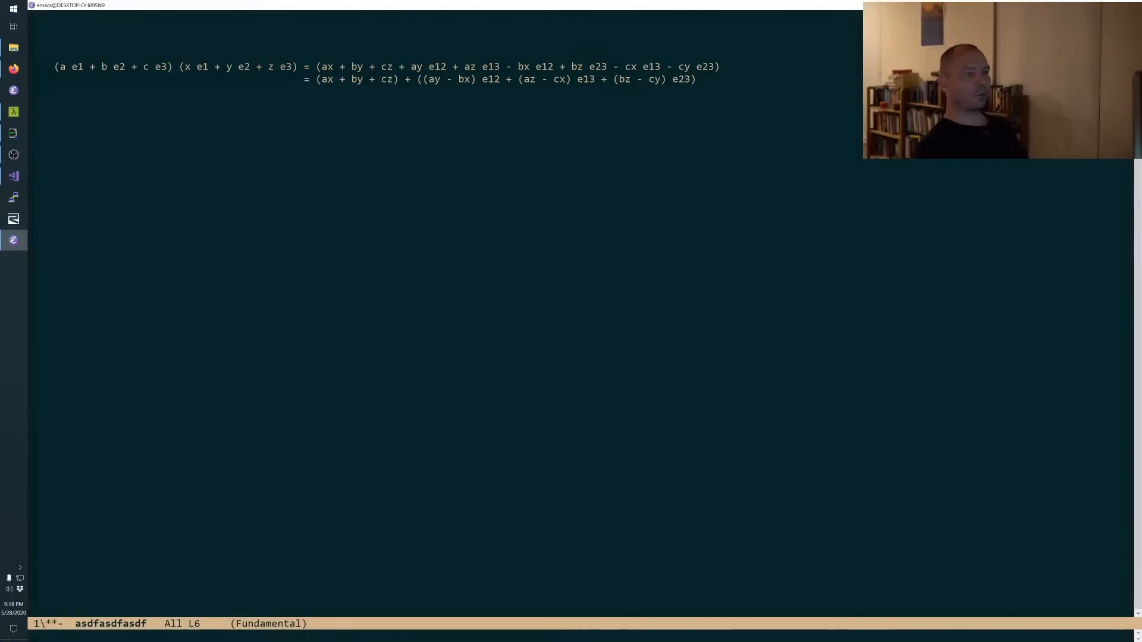
pyautogui.moveTo(316, 79); pyautogui.dragTo(399, 79)
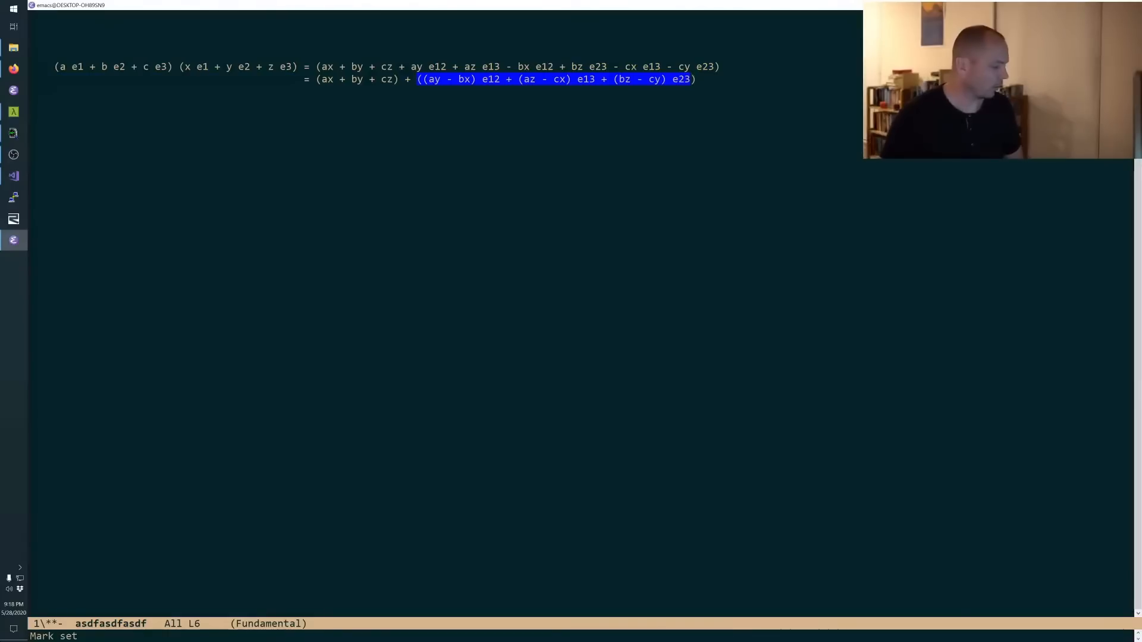
pyautogui.moveTo(639, 60)
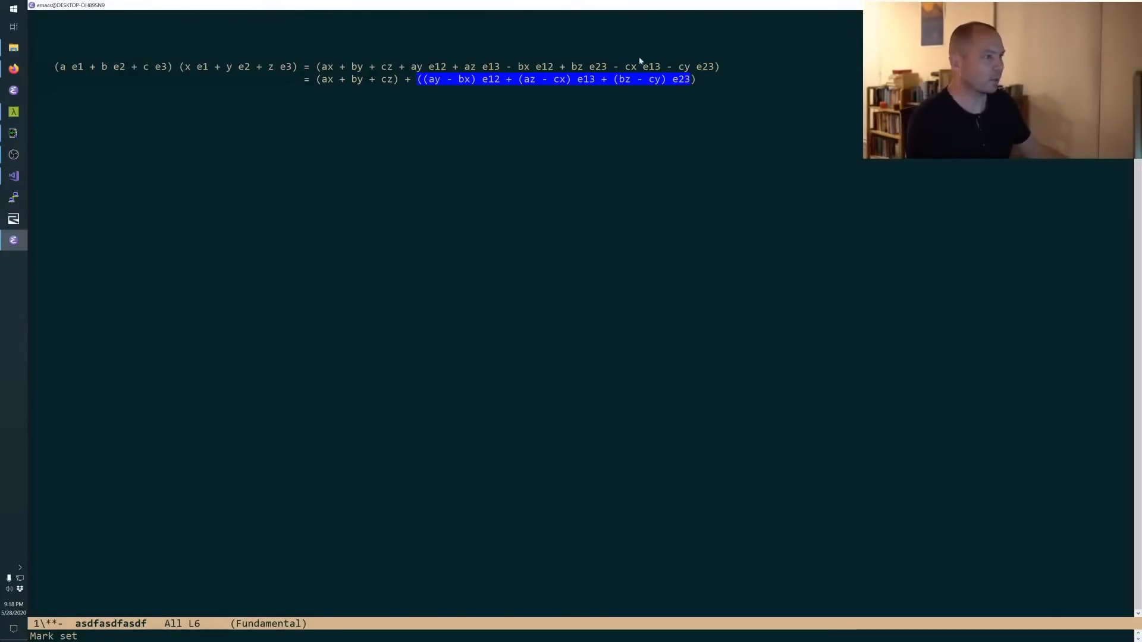
pyautogui.moveTo(594, 309)
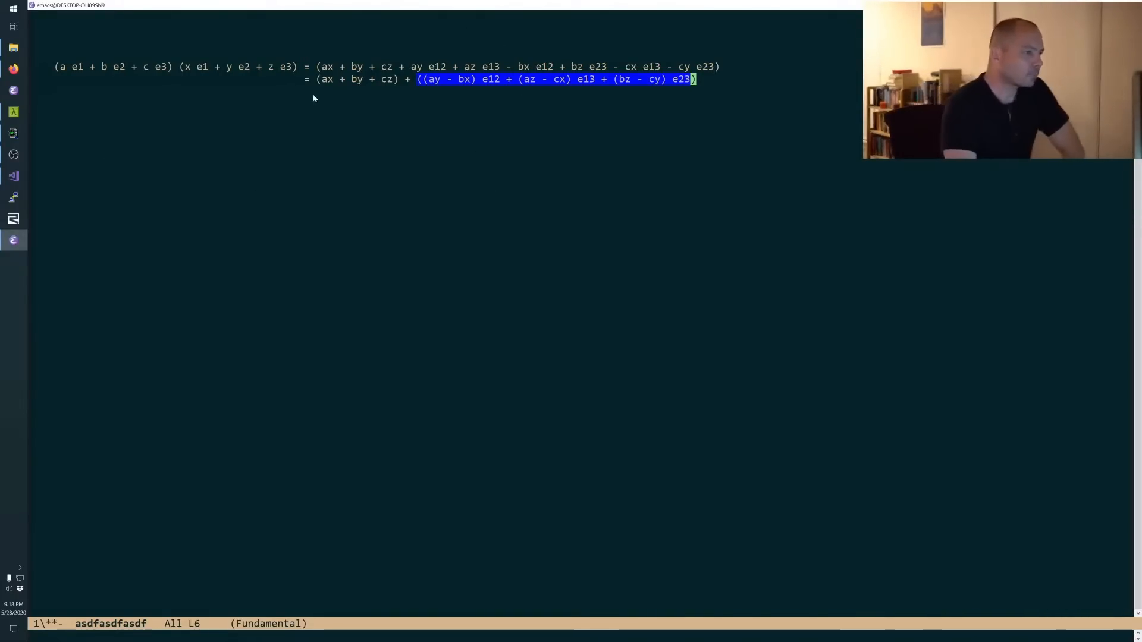
pyautogui.moveTo(319, 149)
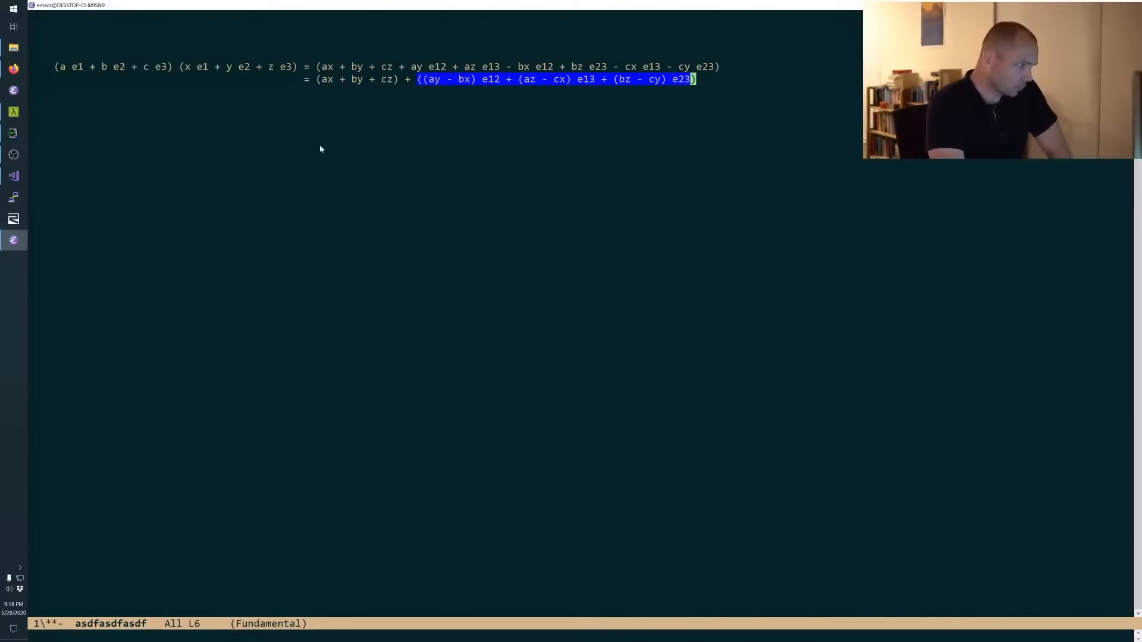
pyautogui.moveTo(570, 131)
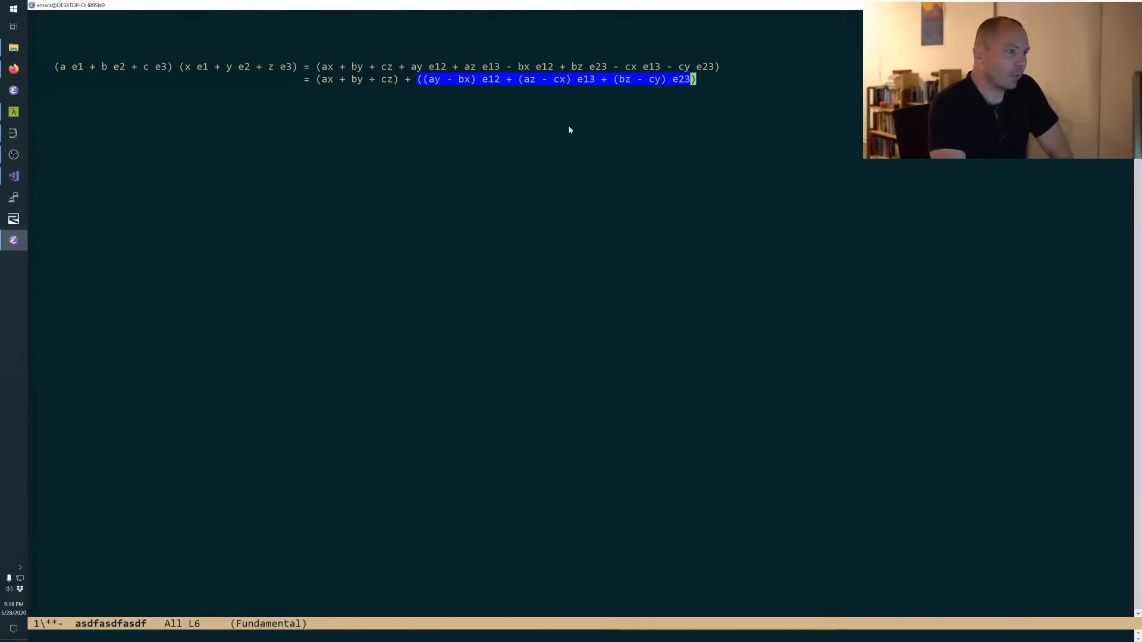
pyautogui.moveTo(354, 95)
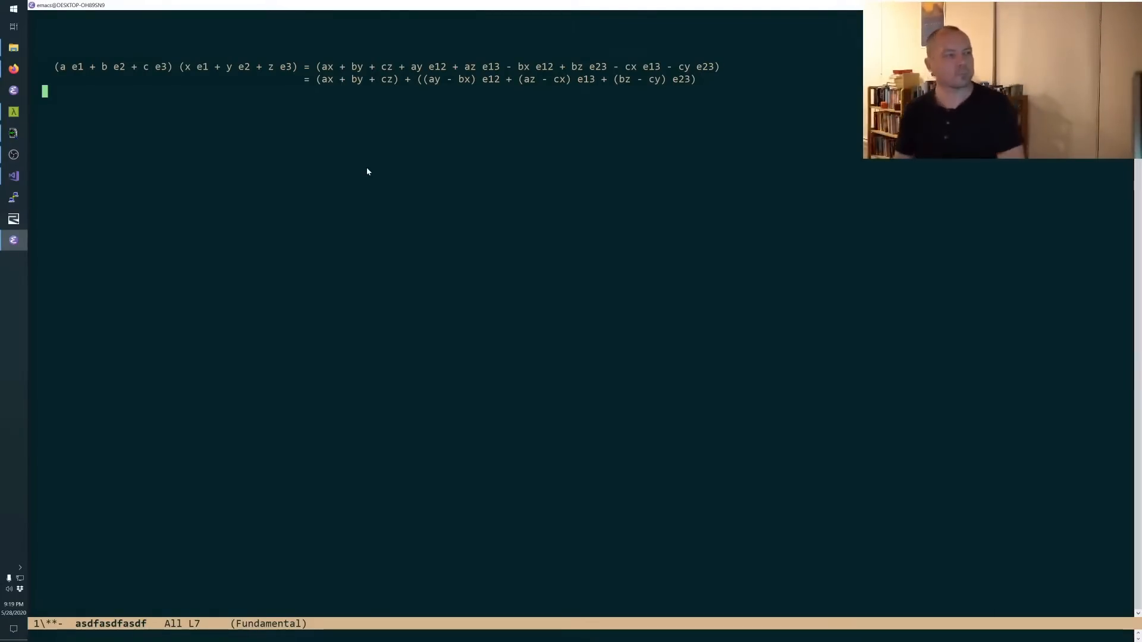
# Open a line at the top and start the definition 'If A ='.
pyautogui.press('up')
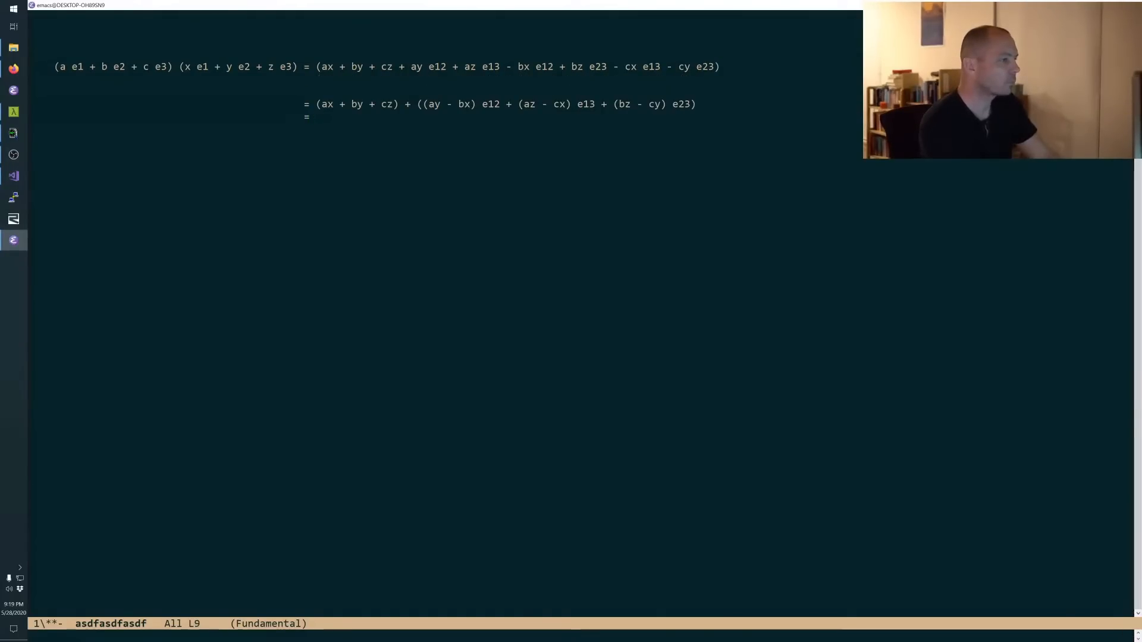
pyautogui.press('Return')
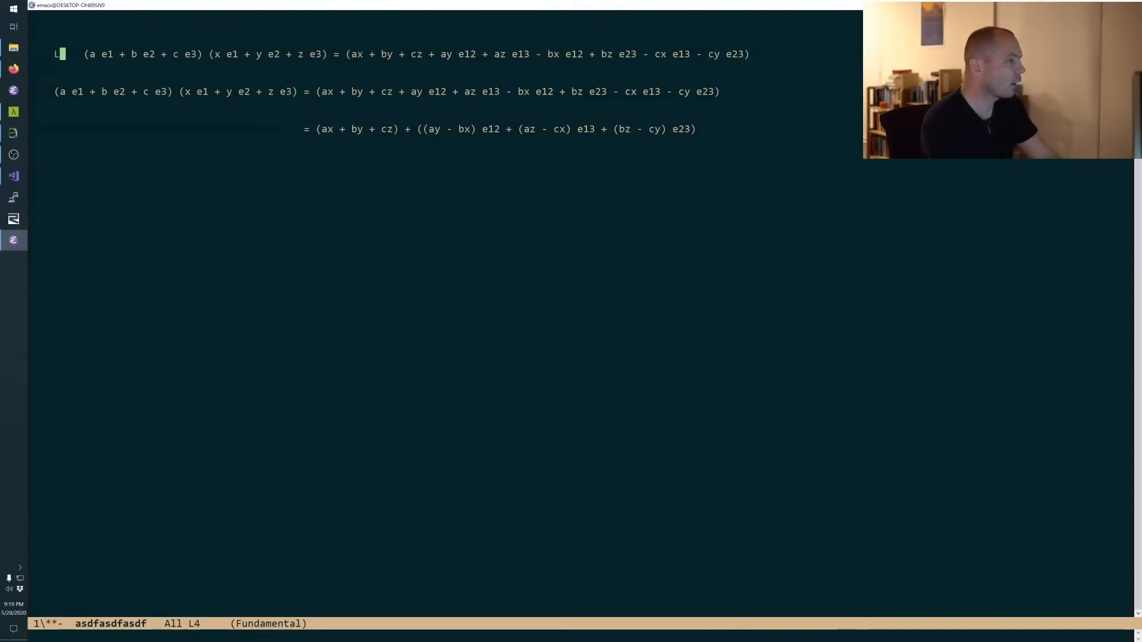
pyautogui.write('If A =')
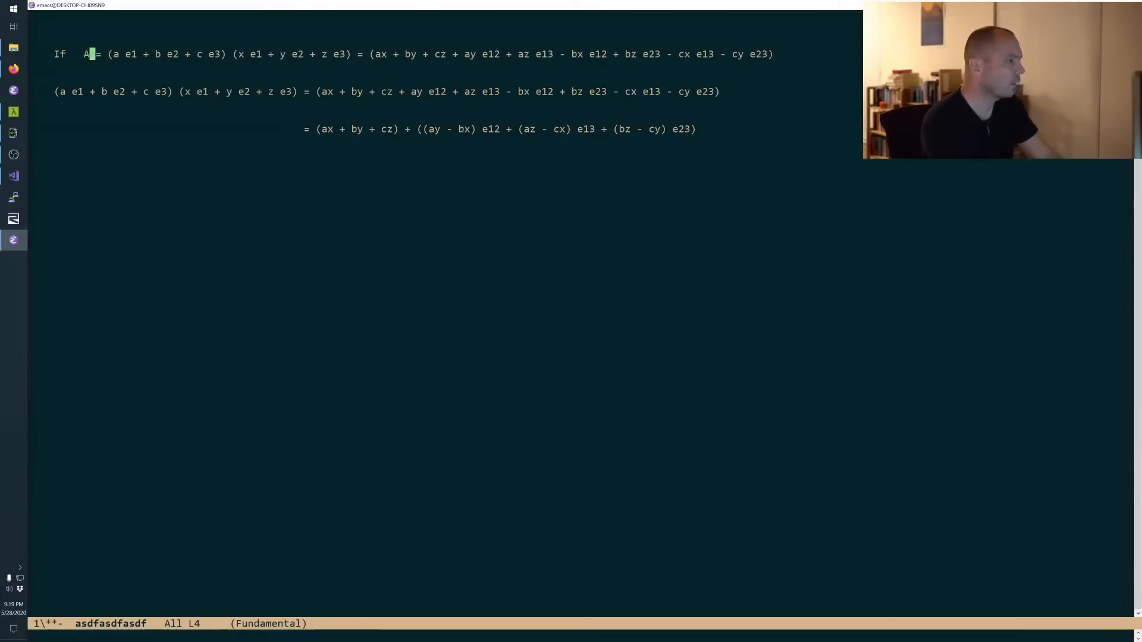
pyautogui.press('Return')
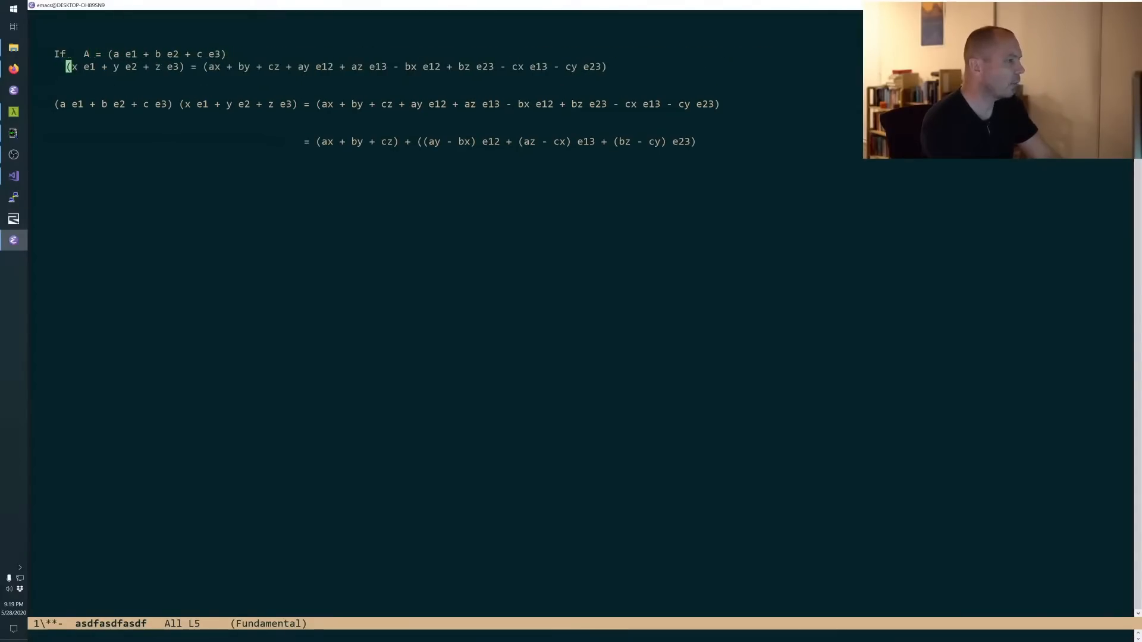
# Define X on the next line and start the 'A * X =' line.
pyautogui.write('X = (x e1 + y e2 + z e3')
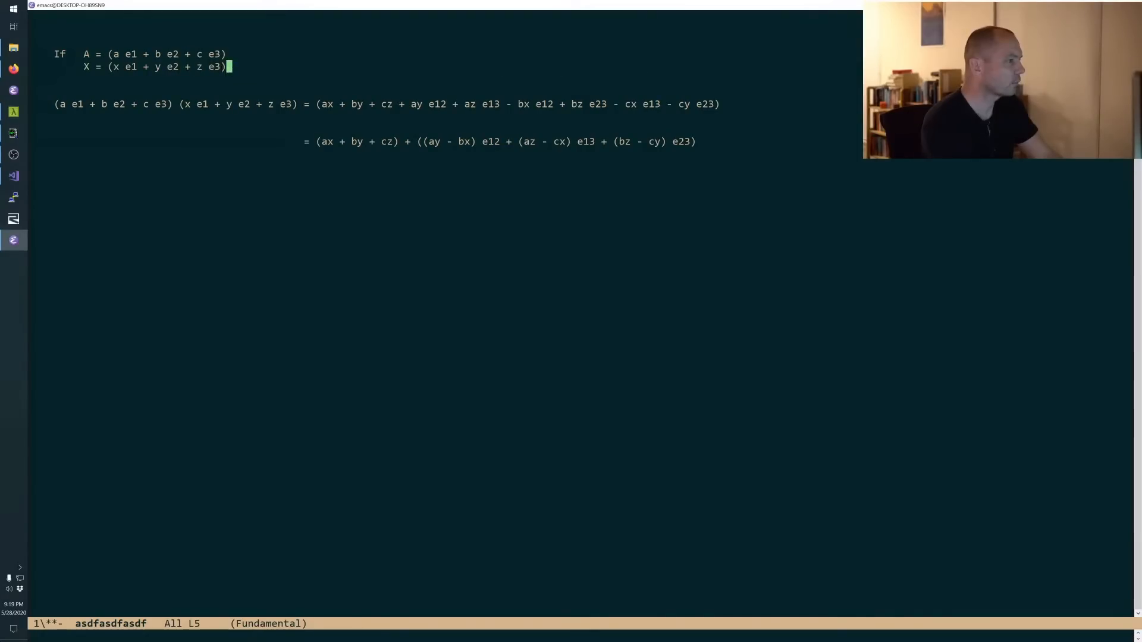
pyautogui.write(',')
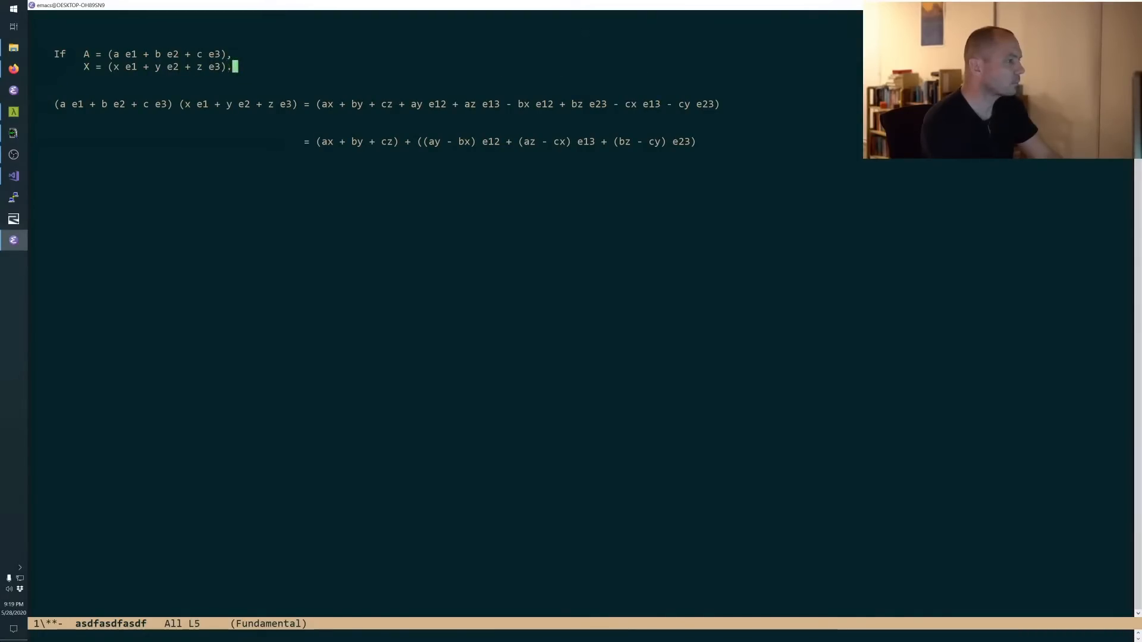
pyautogui.write('..')
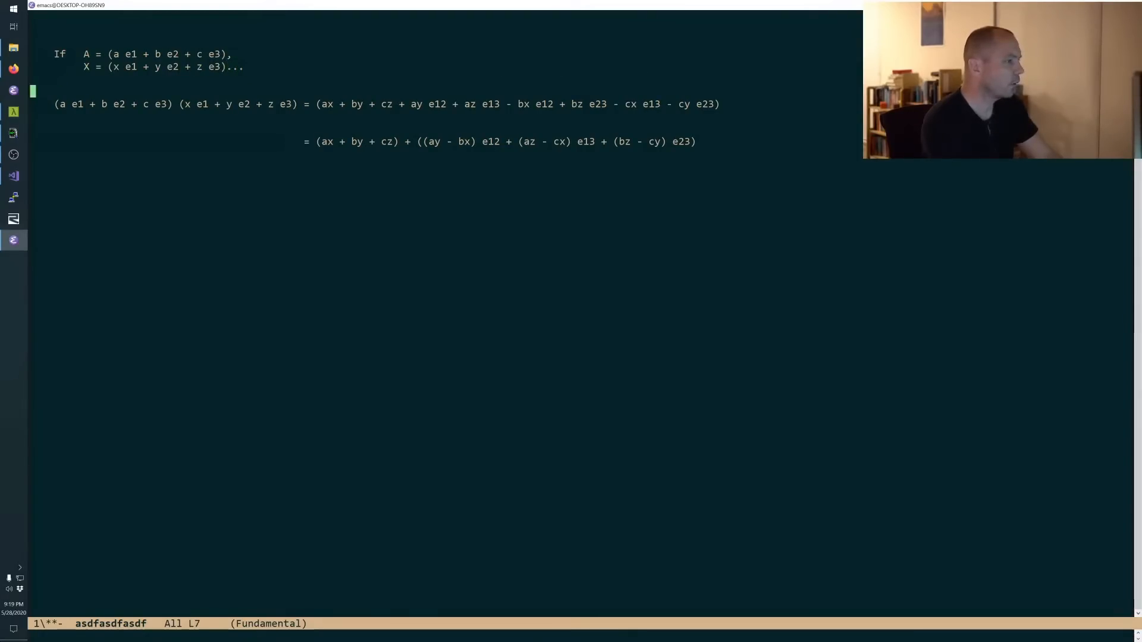
pyautogui.write('z')
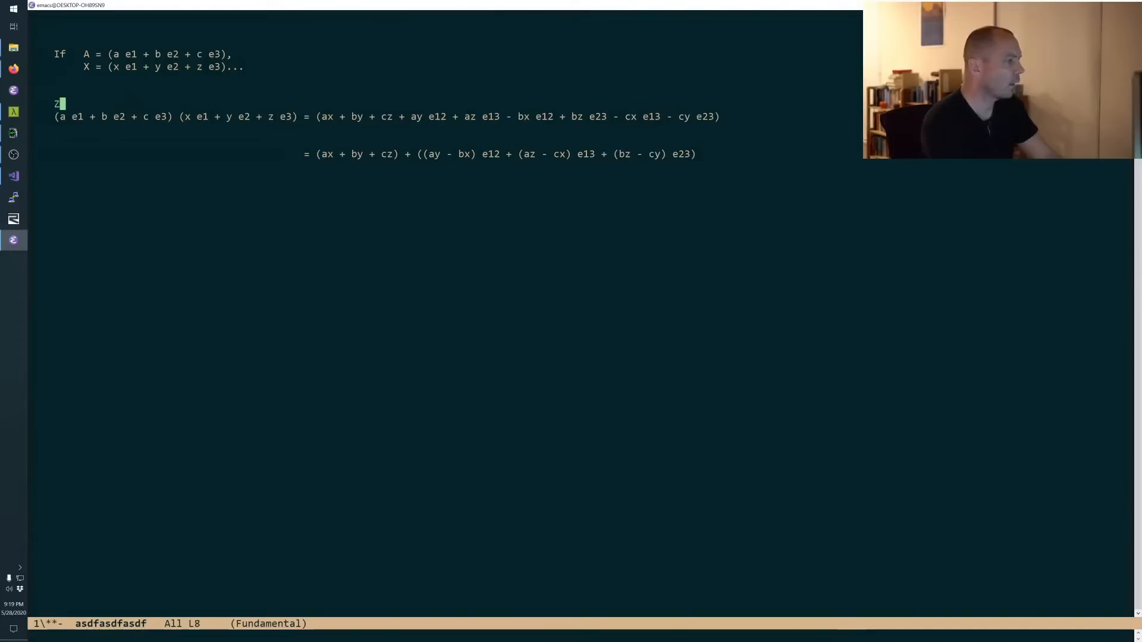
pyautogui.write('A * X =')
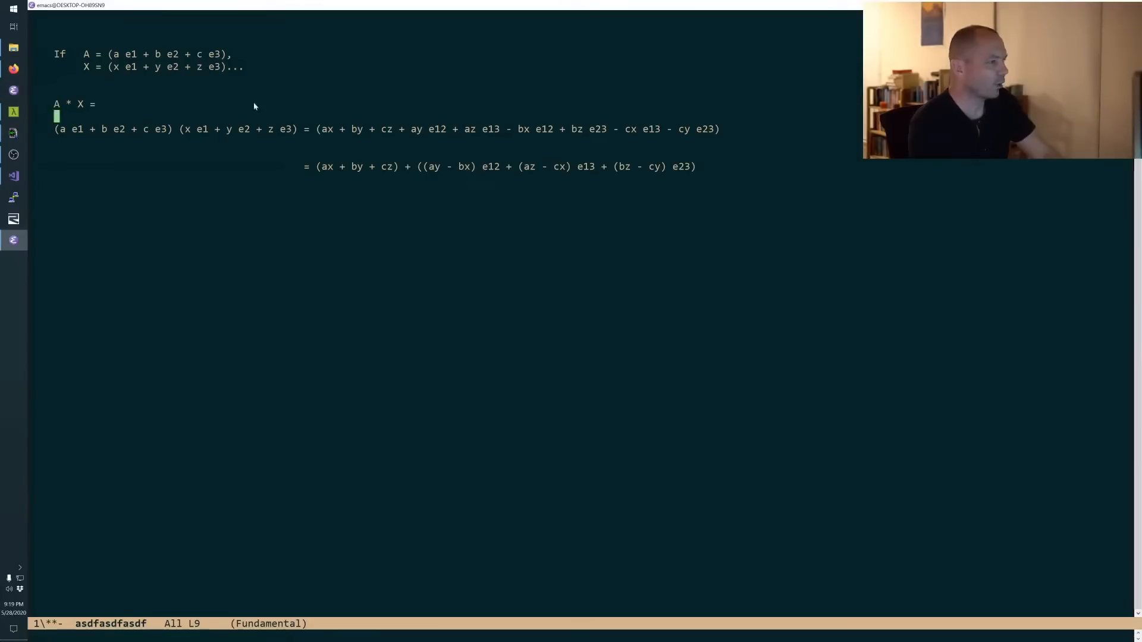
pyautogui.moveTo(90, 150)
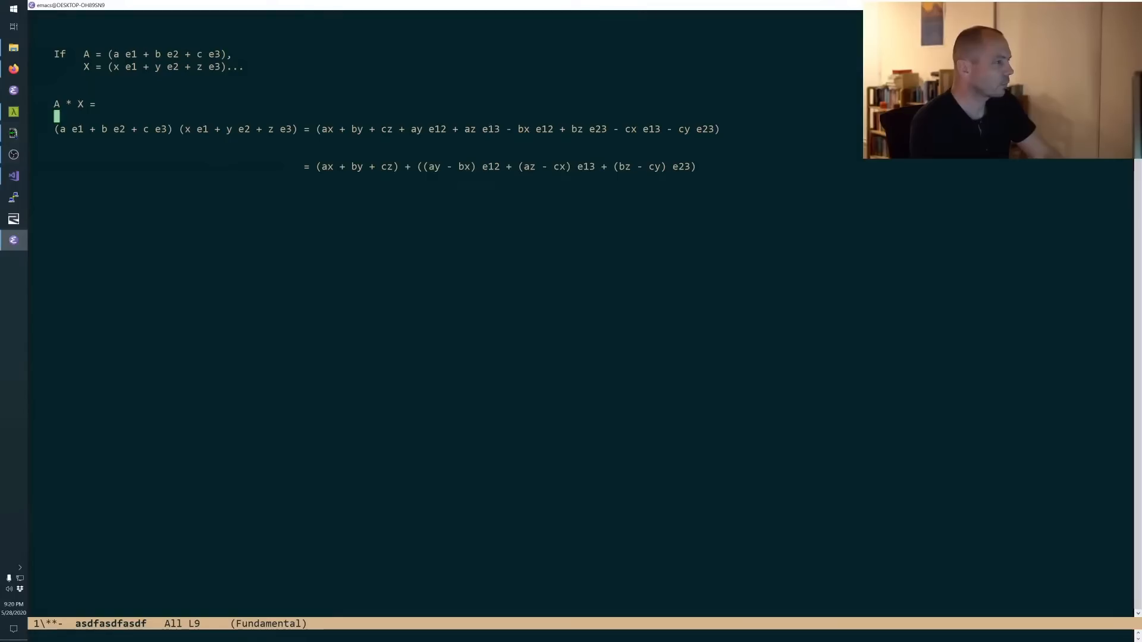
# Insert the tuples (a, b, c) and (x, y, z) into the A and X definitions.
pyautogui.click(110, 54)
pyautogui.write('(x, y')
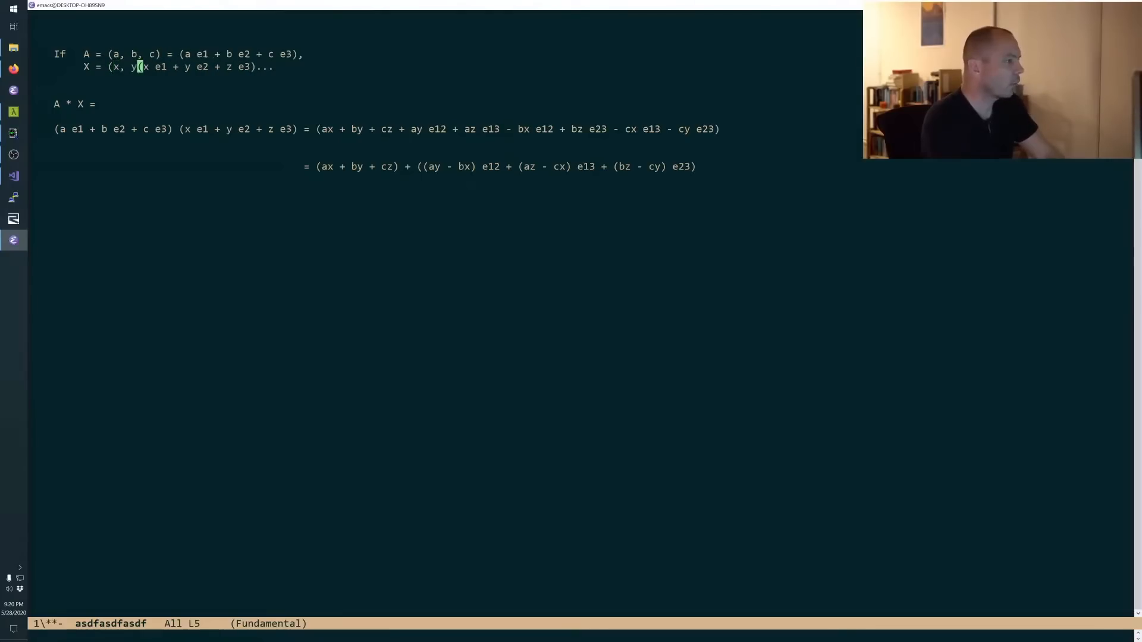
pyautogui.write(', z) =')
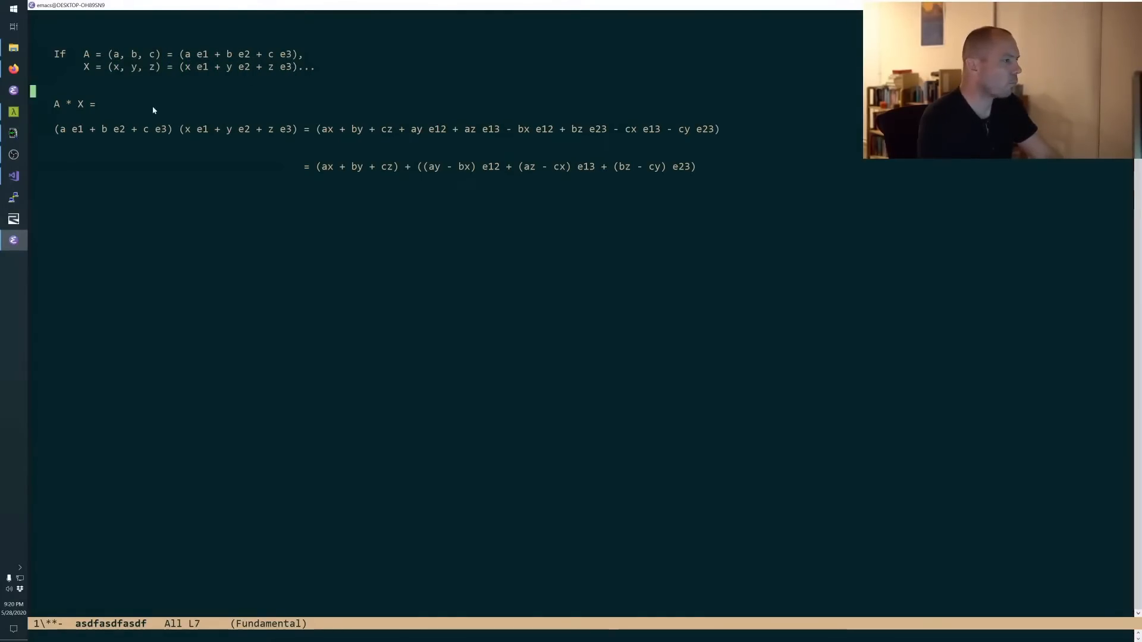
pyautogui.moveTo(288, 88)
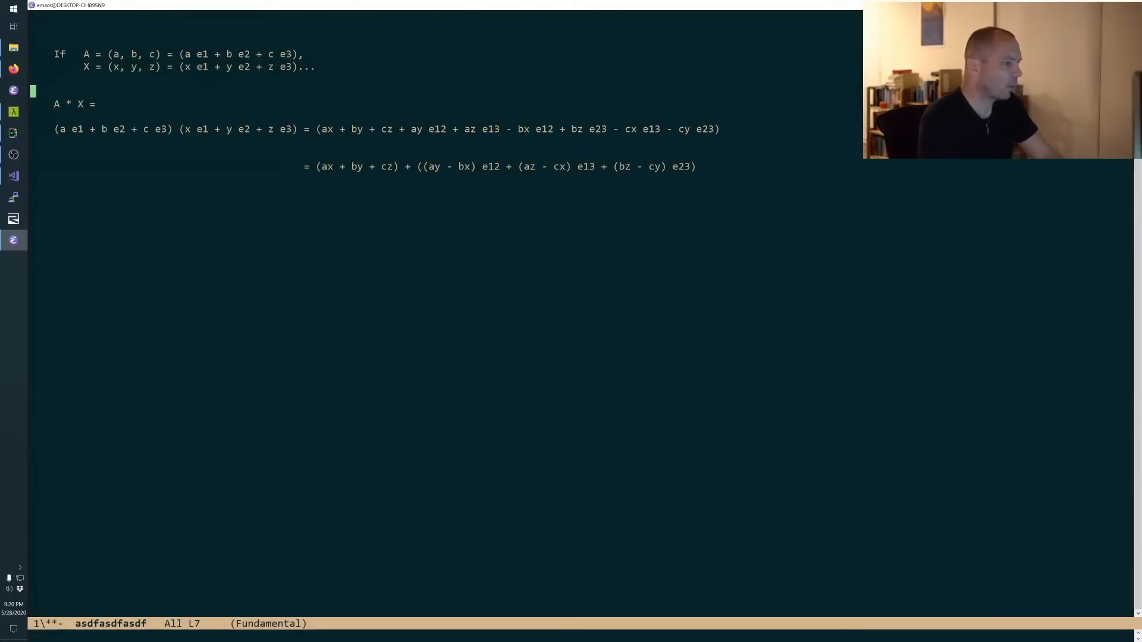
pyautogui.moveTo(662, 121)
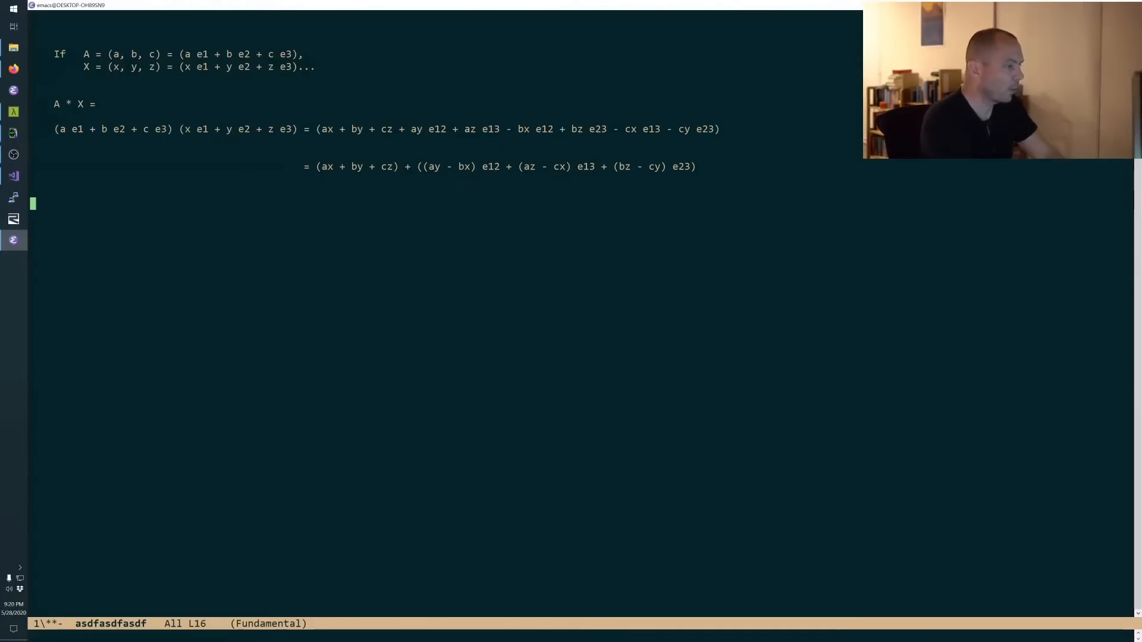
# Add a third line reducing the grouped expansion to '= (A . B) + (A ^ B)'.
pyautogui.write('(ax + by + cz) + ((ay - bx) e12 + (az - cx) e13 + (bz - cy) e23)')
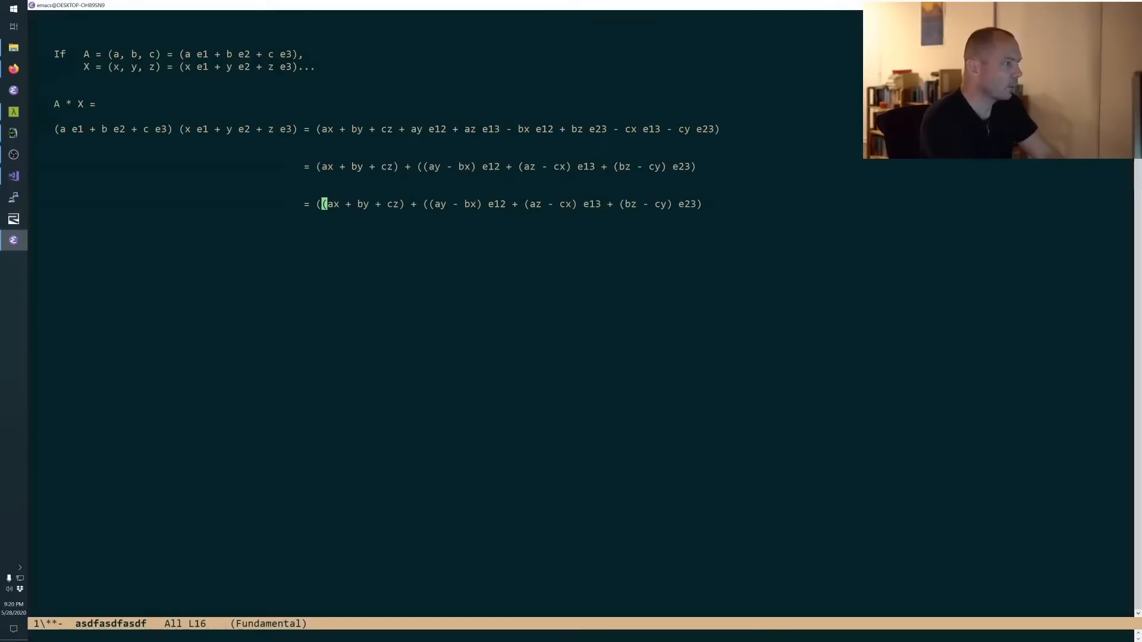
pyautogui.write('A d')
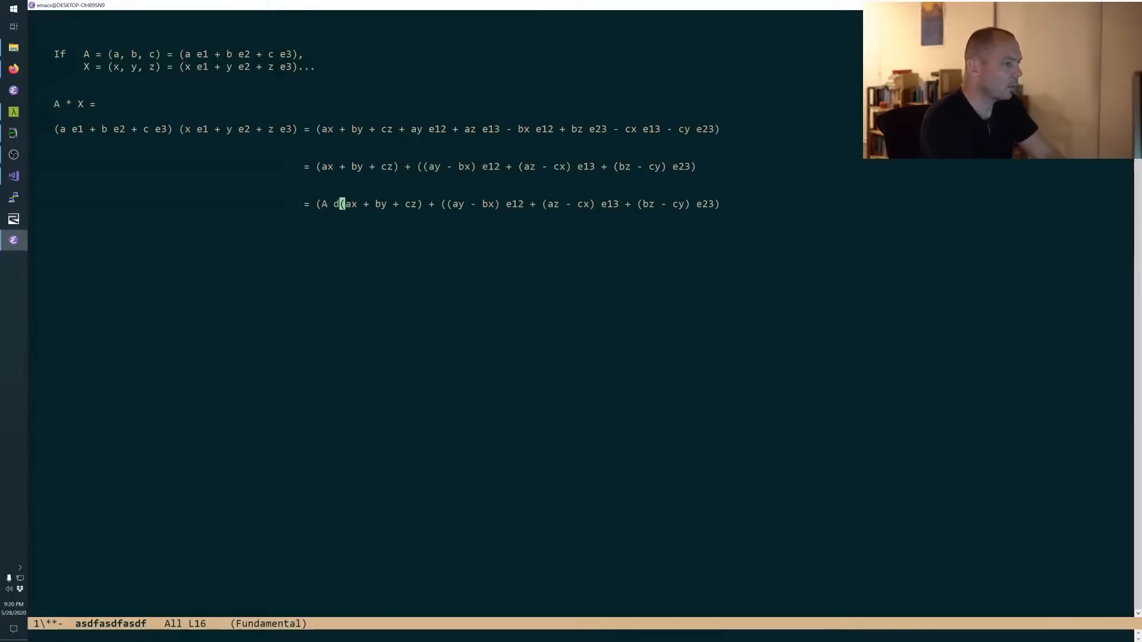
pyautogui.write('. B) + (A ^ B)')
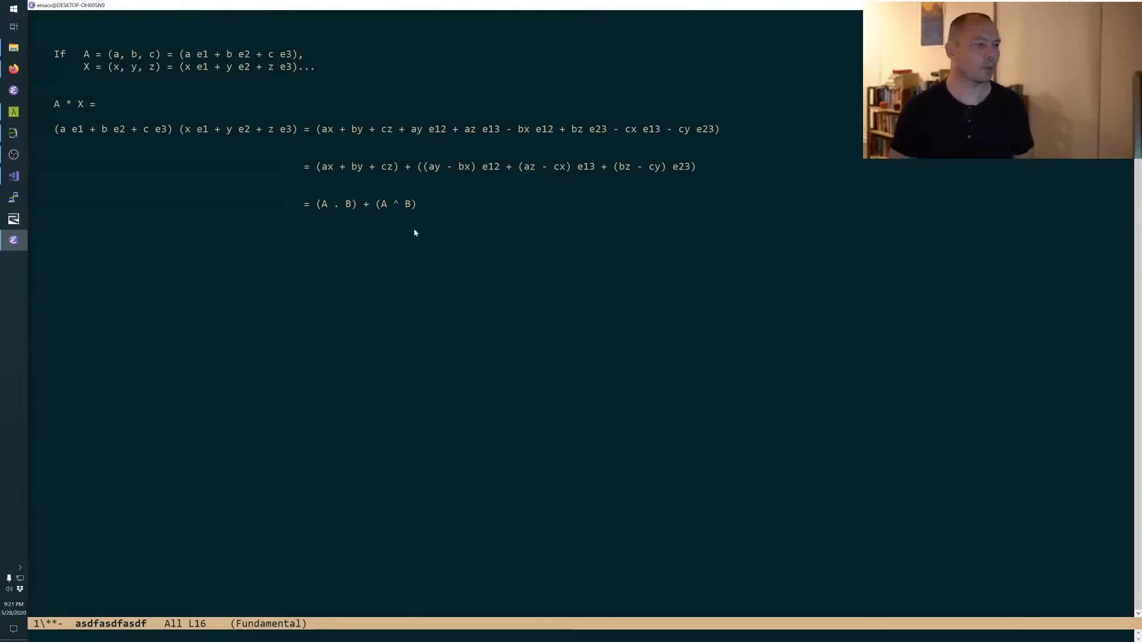
pyautogui.moveTo(296, 184)
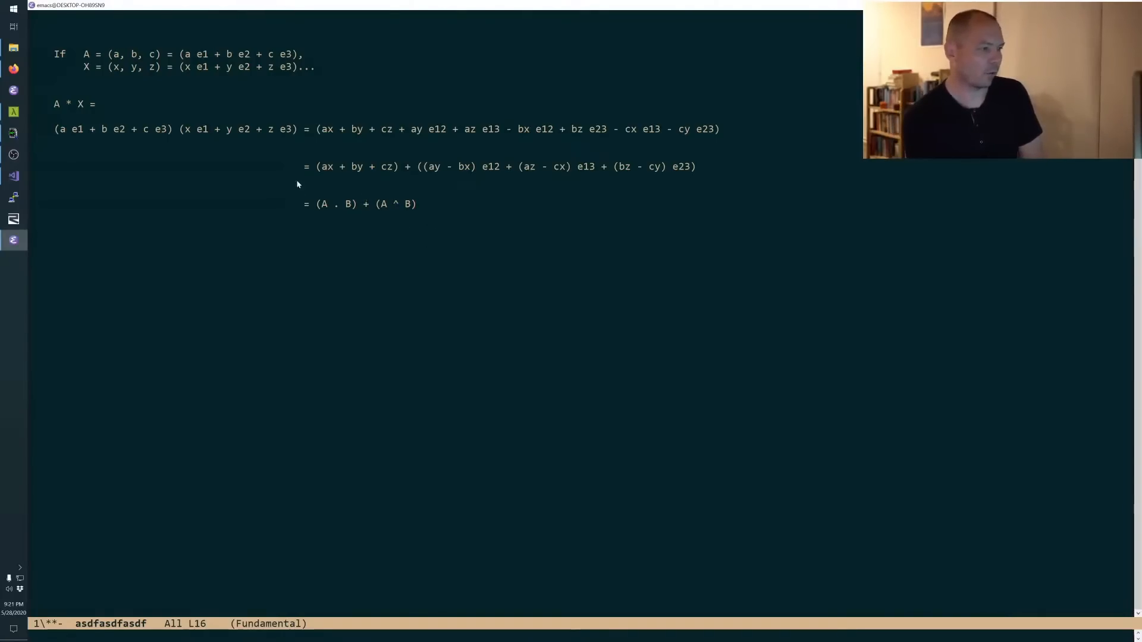
pyautogui.moveTo(707, 292)
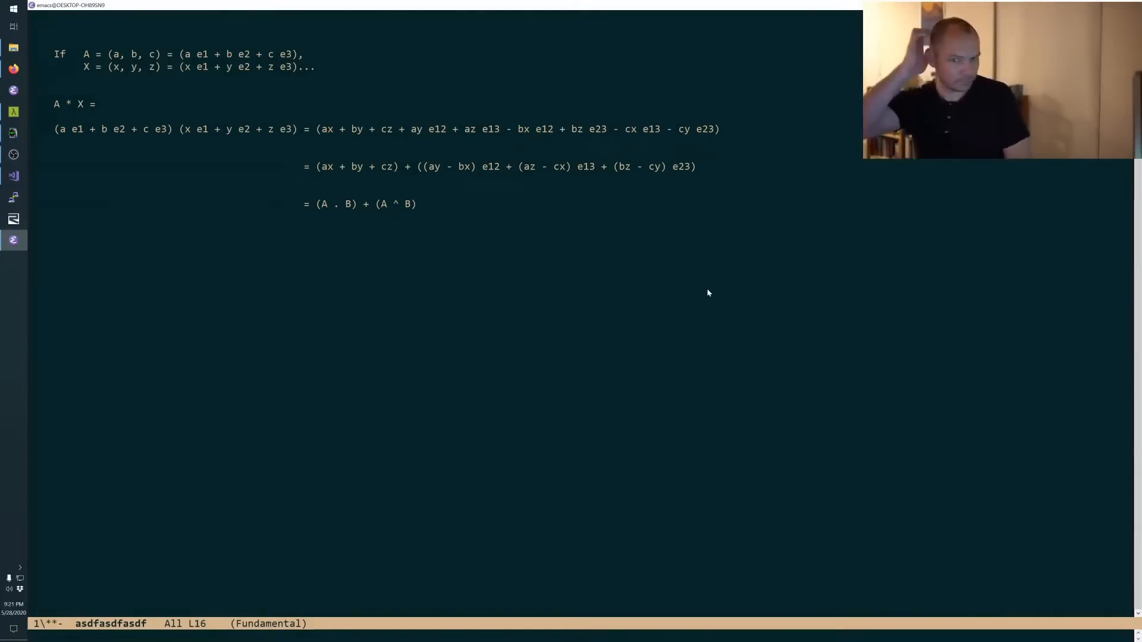
pyautogui.moveTo(1007, 301)
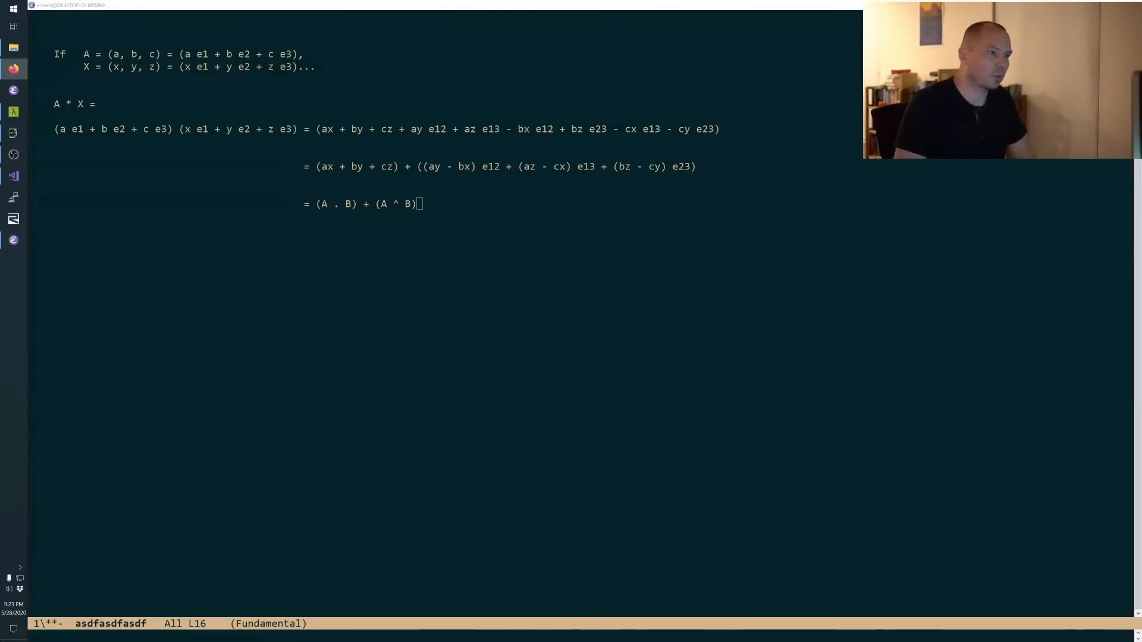
pyautogui.moveTo(601, 204)
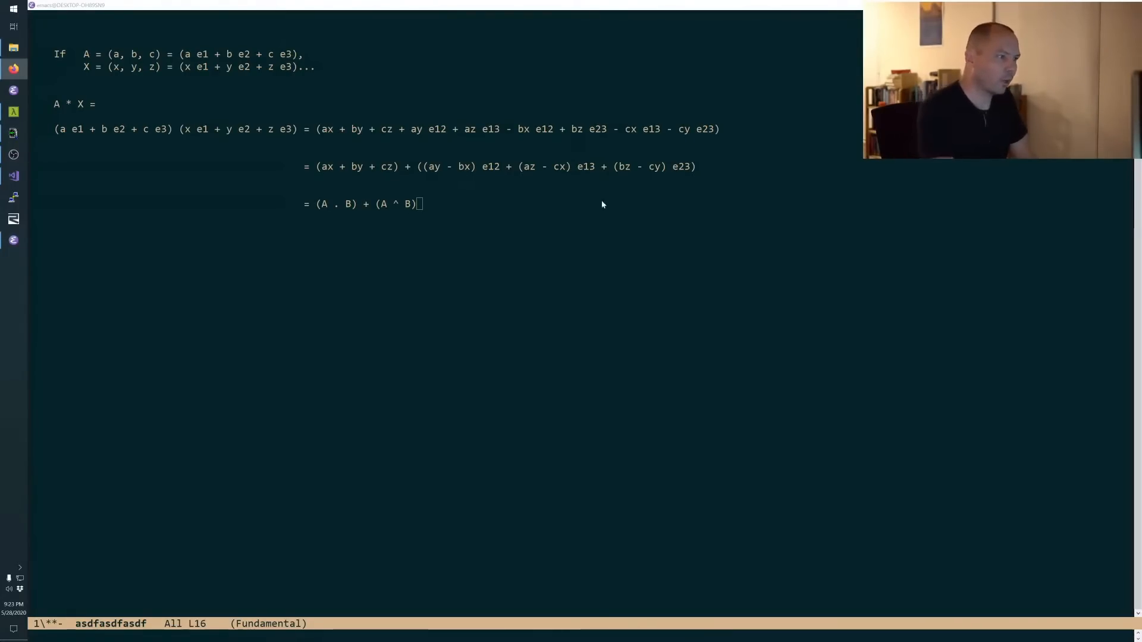
pyautogui.moveTo(463, 192)
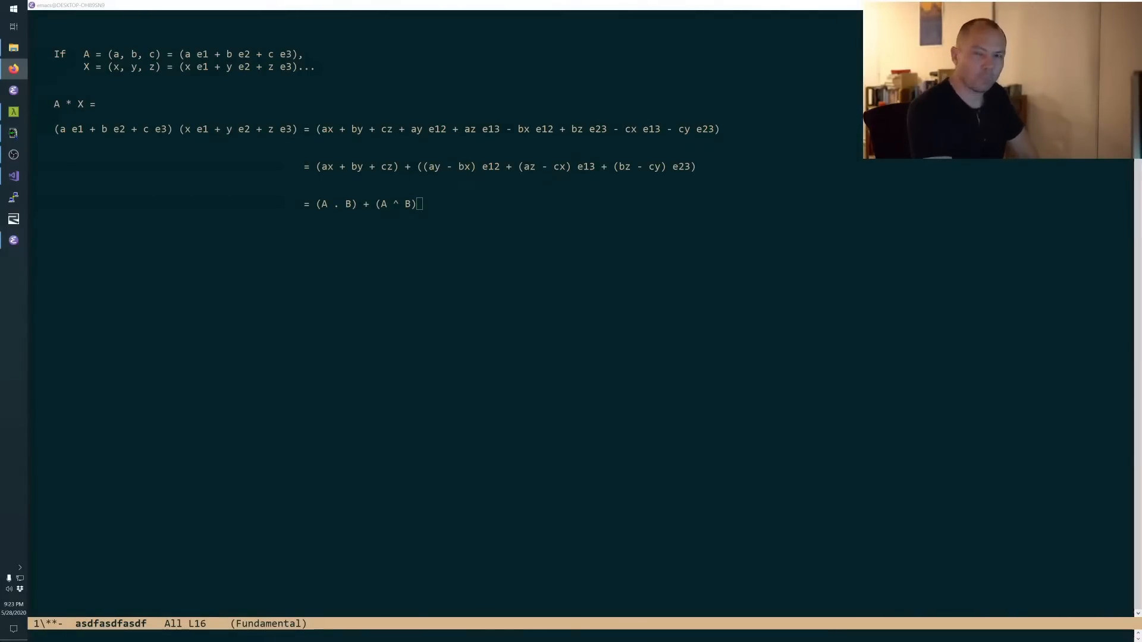
pyautogui.moveTo(92, 231)
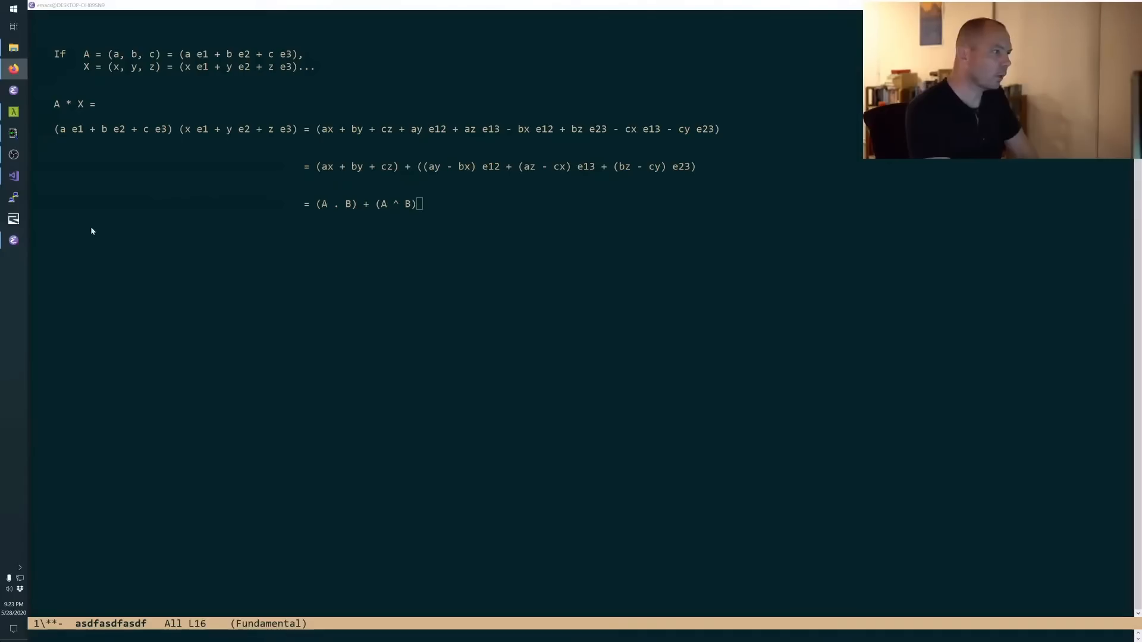
# On a new line below the derivation, enter '(a i + b j + c k + d)'.
pyautogui.press('Return')
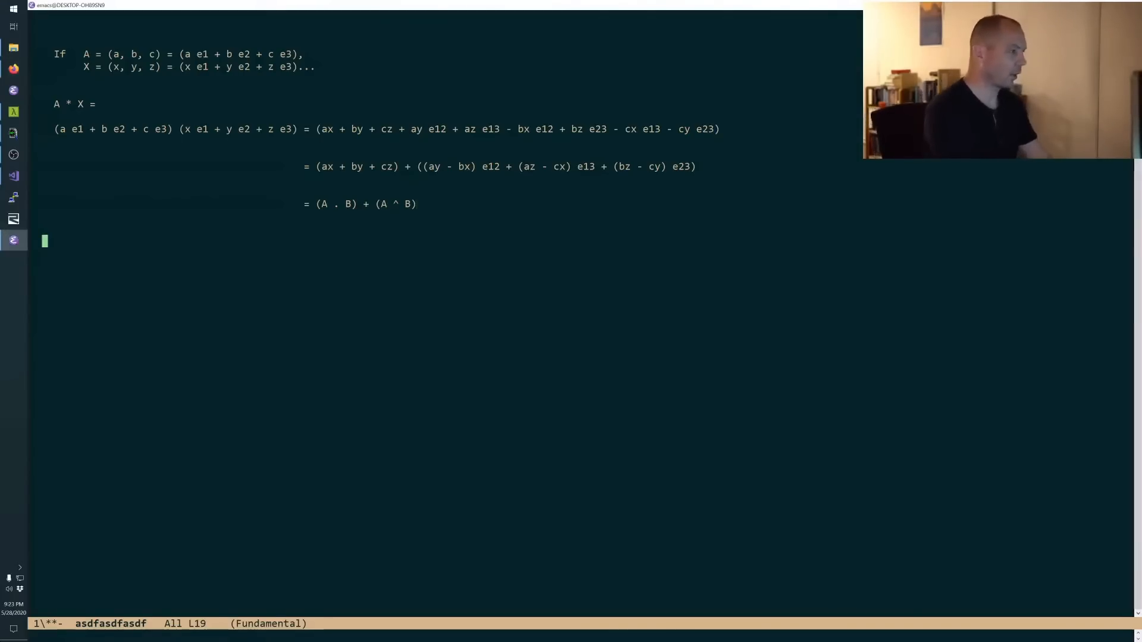
pyautogui.write('(')
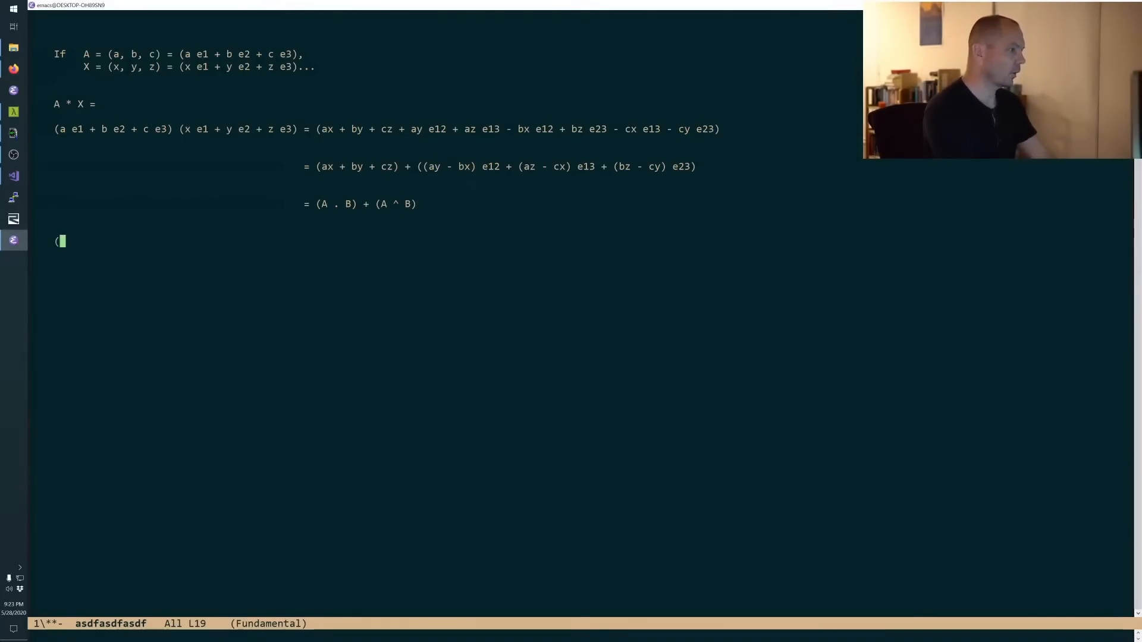
pyautogui.write('a i + b j + c k')
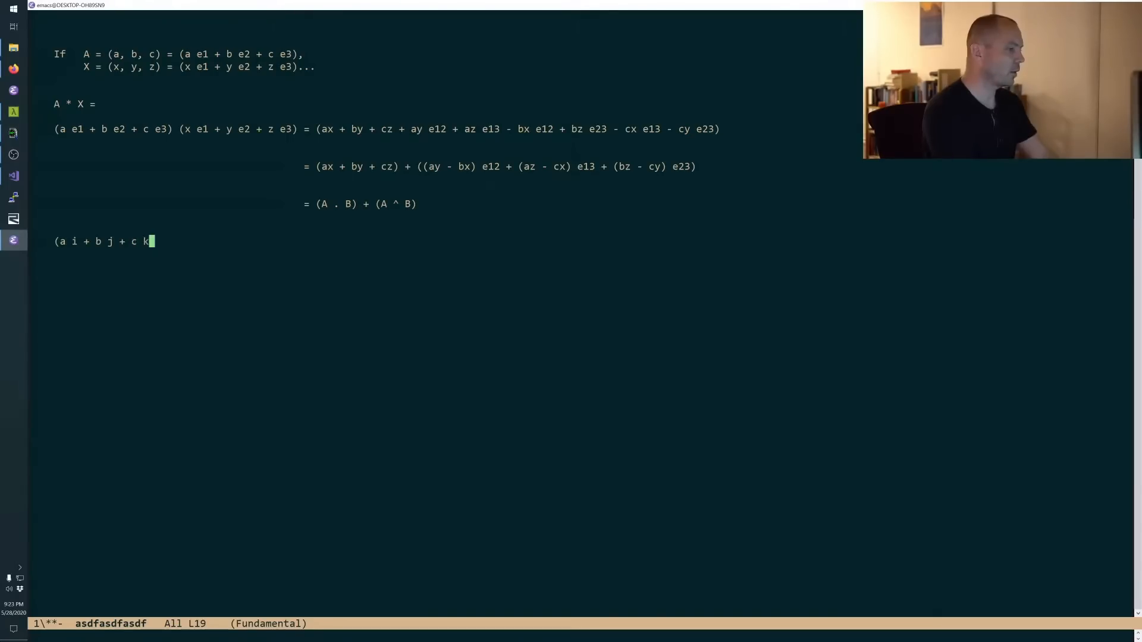
pyautogui.write('+ d)')
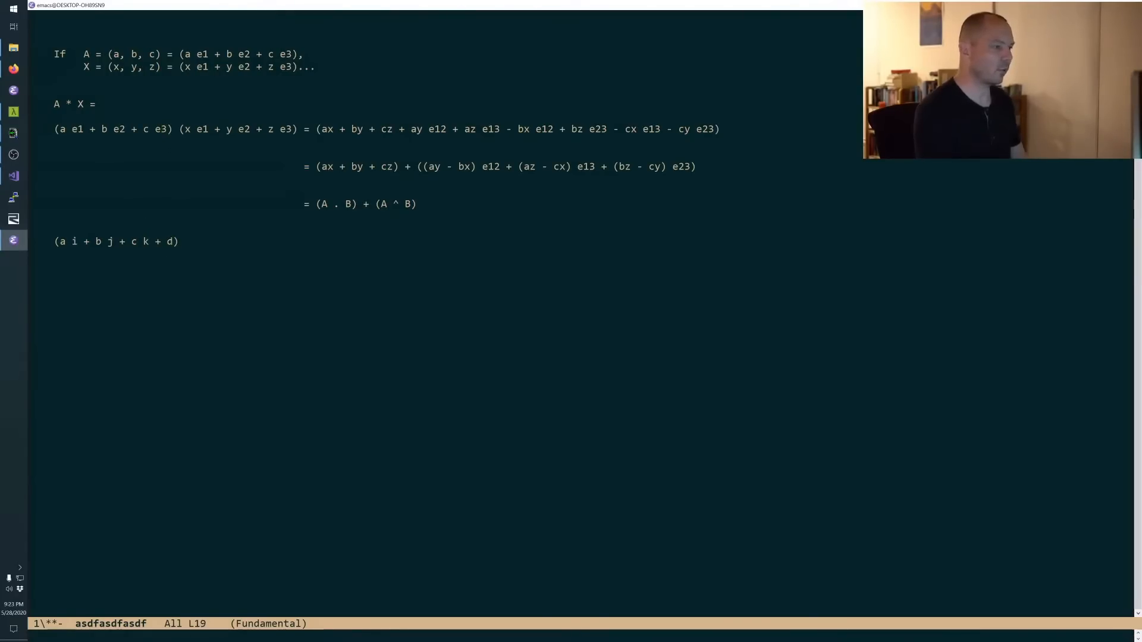
pyautogui.moveTo(131, 115)
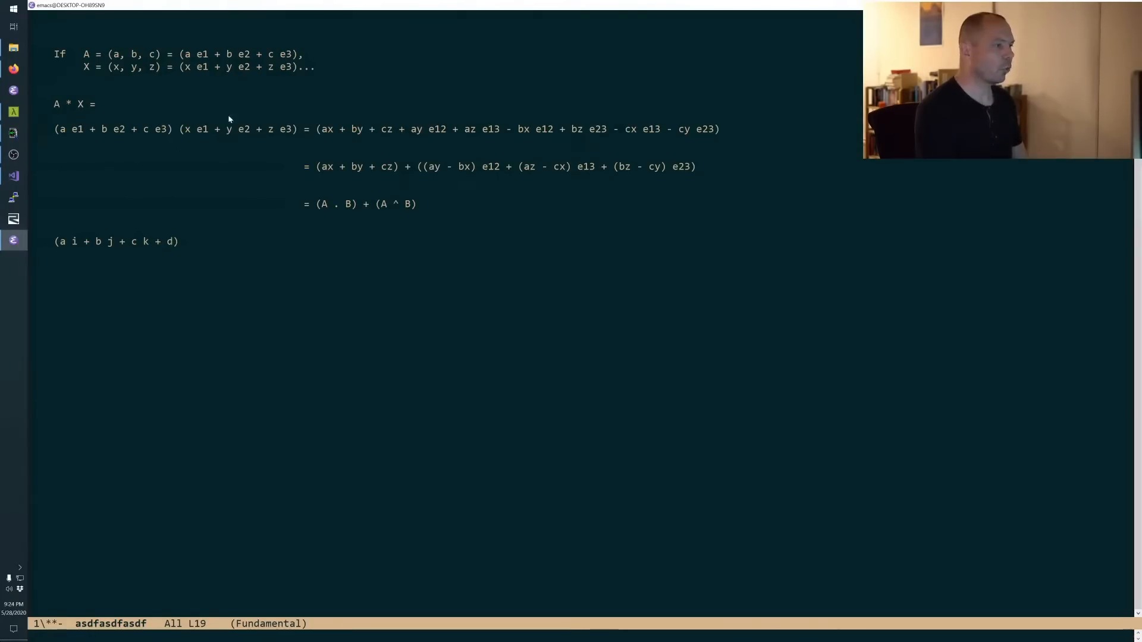
pyautogui.moveTo(275, 143)
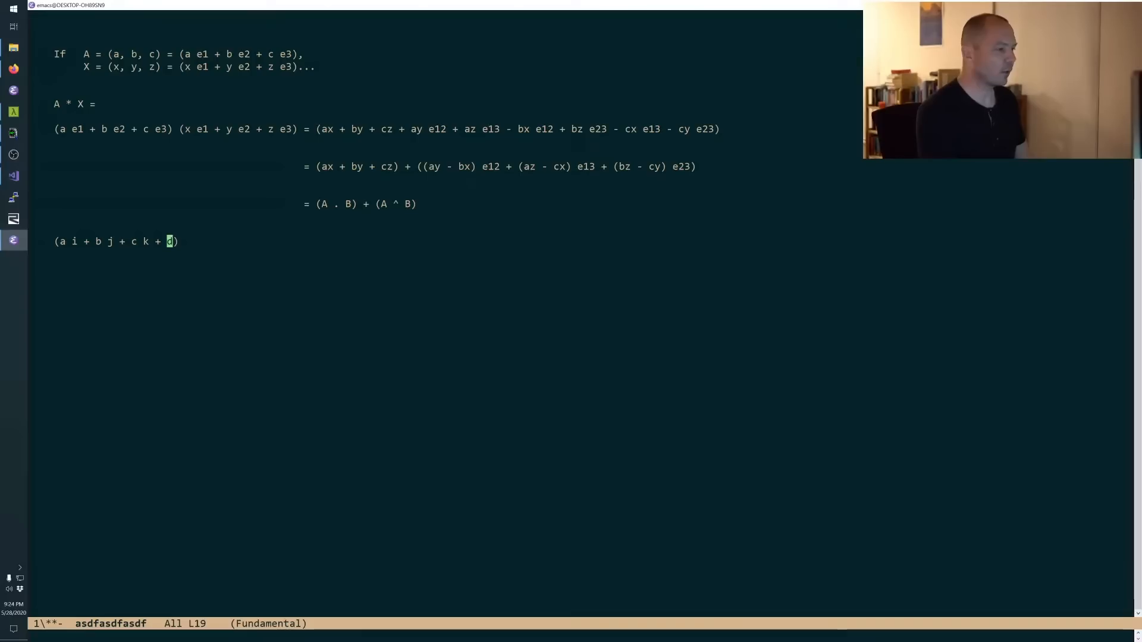
pyautogui.moveTo(175, 328)
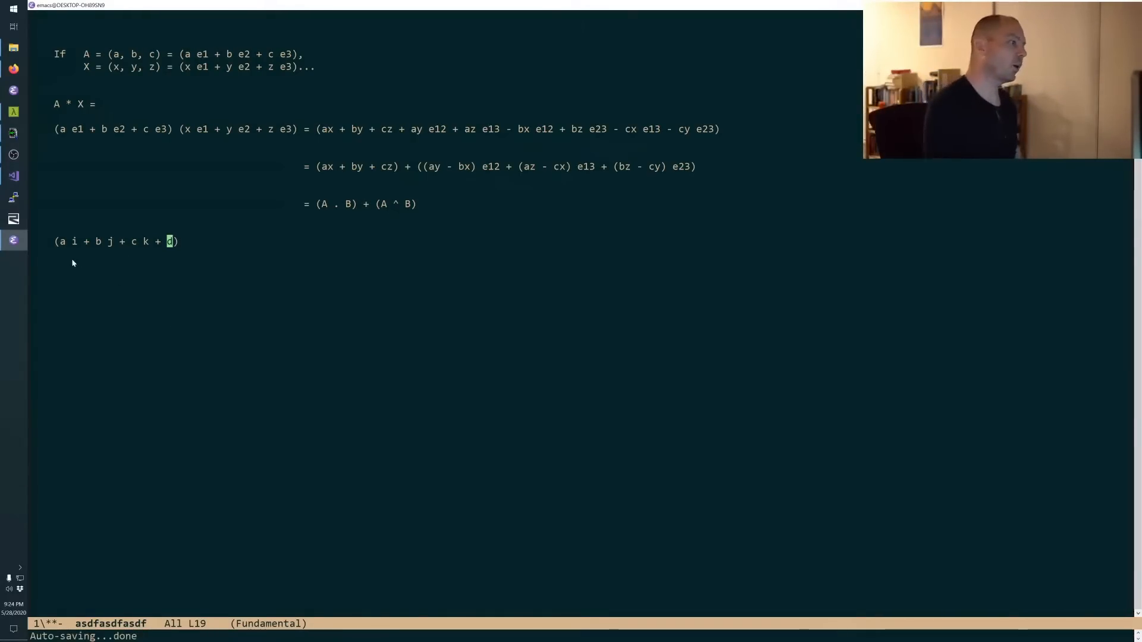
pyautogui.moveTo(272, 197)
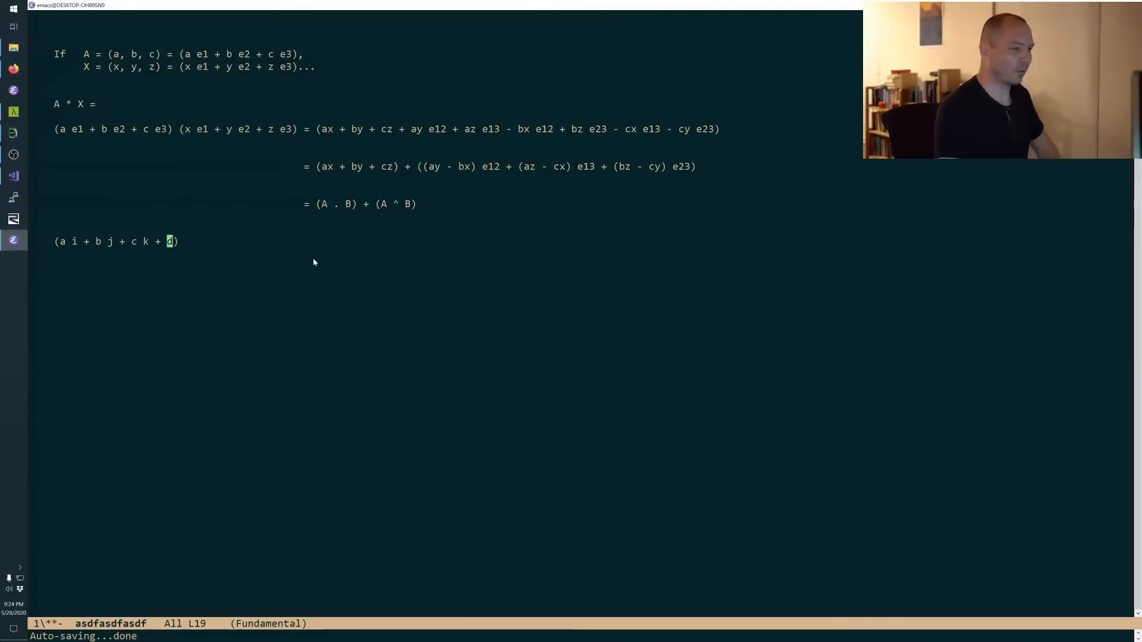
pyautogui.moveTo(201, 291)
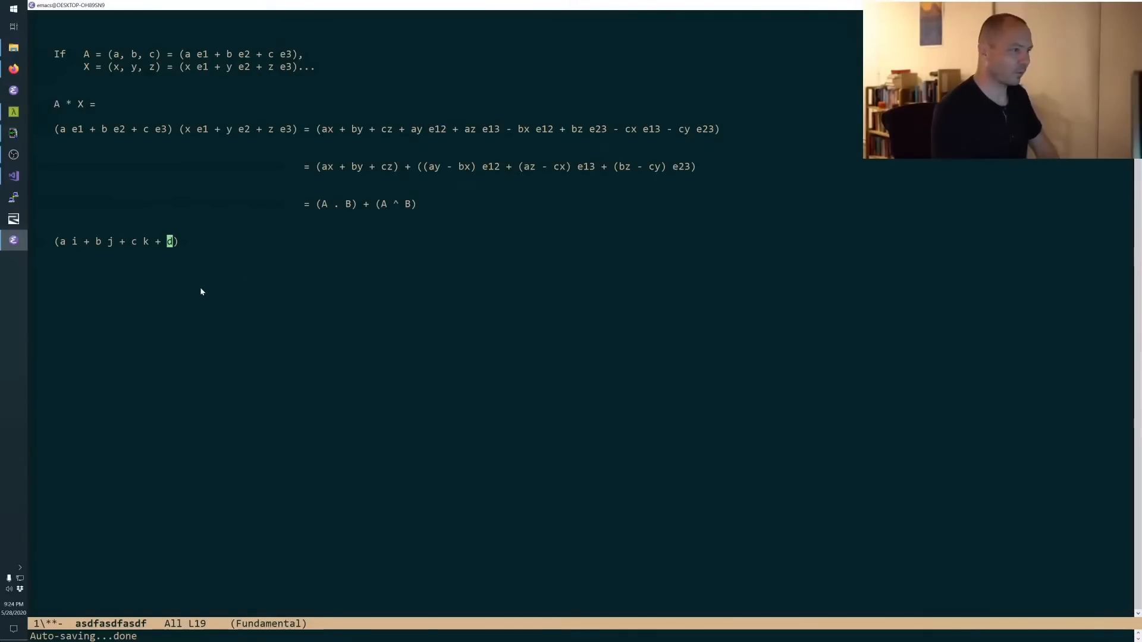